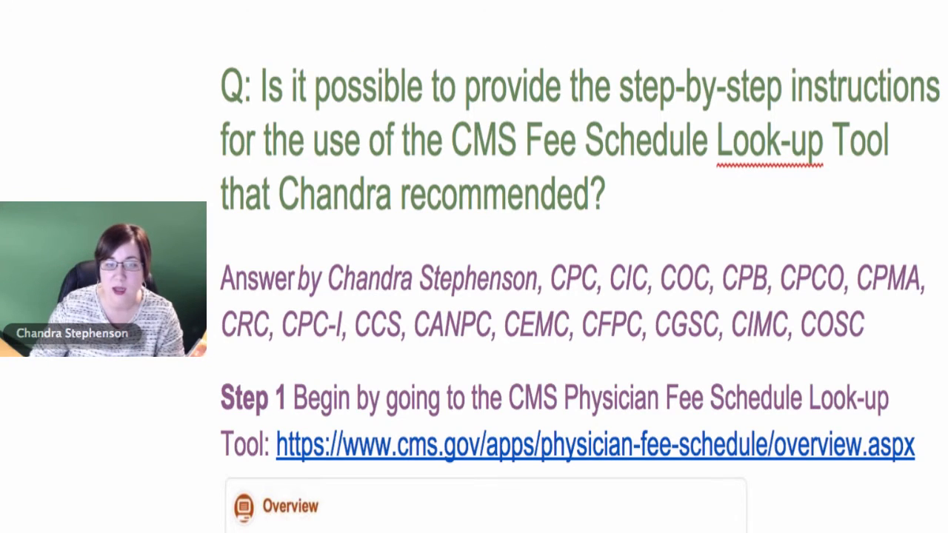
Scroll the PFS Overview page down to the Start Search button and Downloads help PDF.
scroll(down, 3)
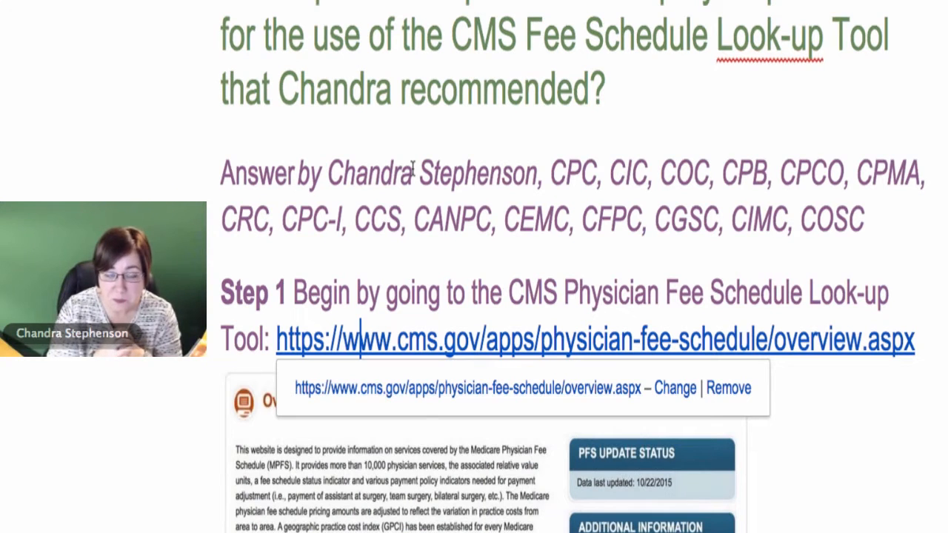
scroll(down, 3)
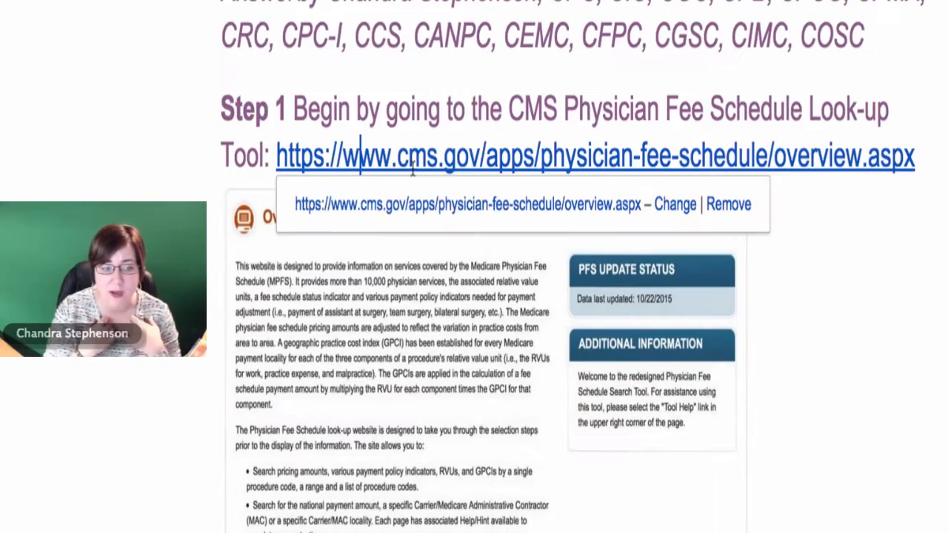
scroll(down, 3)
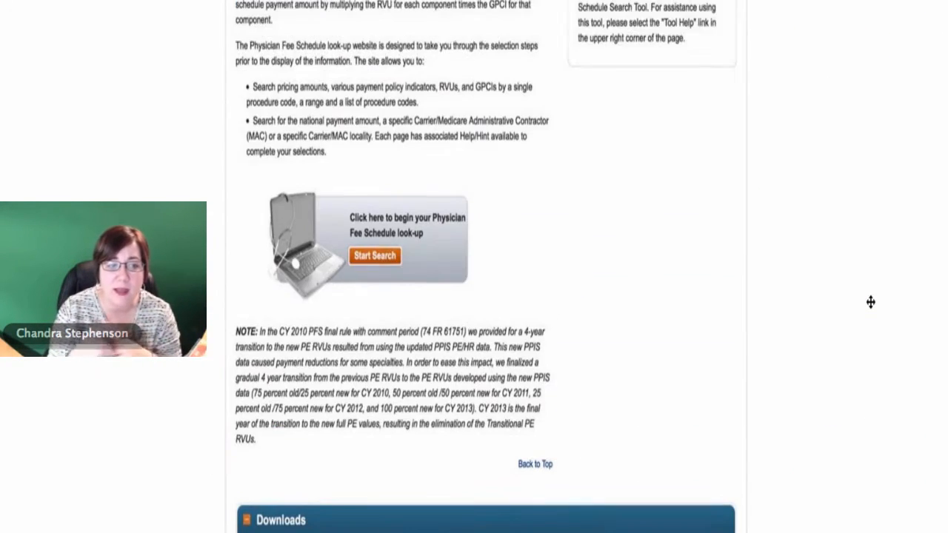
scroll(down, 3)
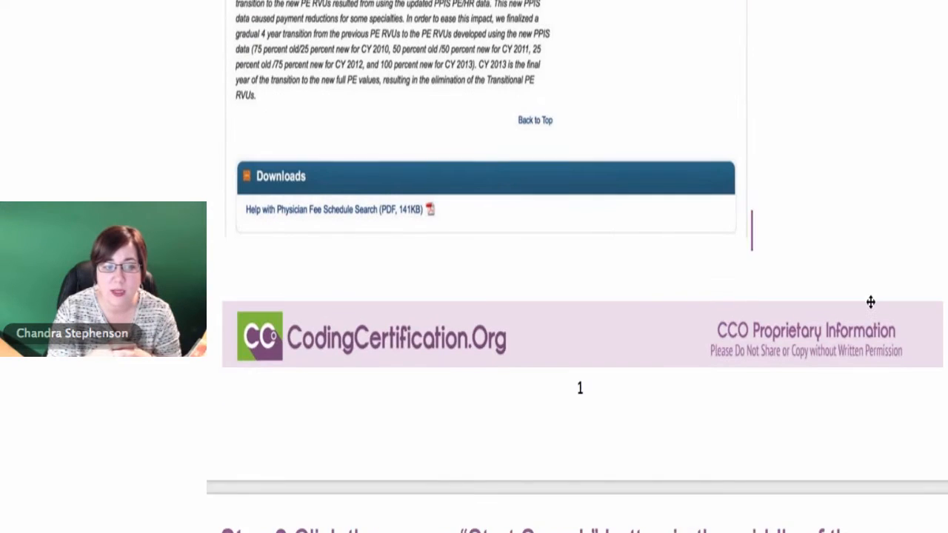
scroll(down, 3)
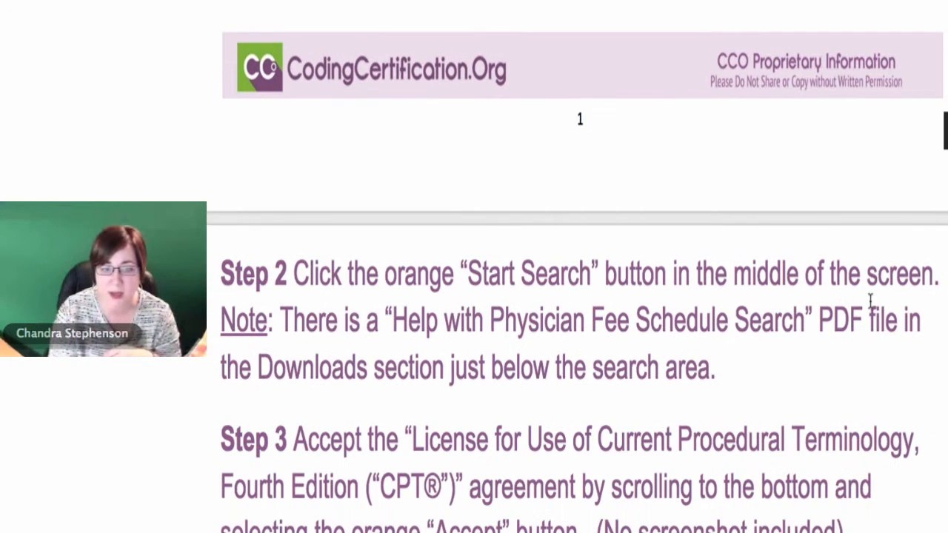
scroll(down, 3)
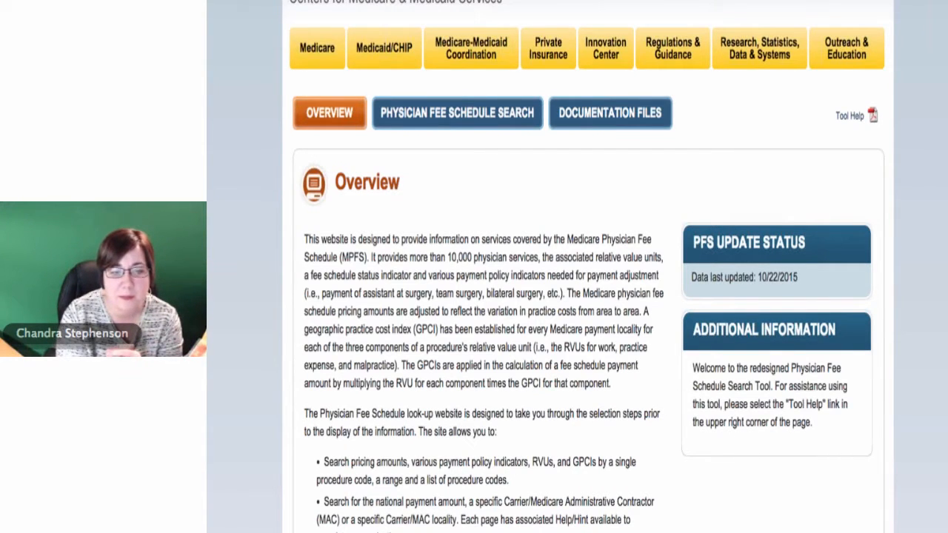
mouse_move(281, 89)
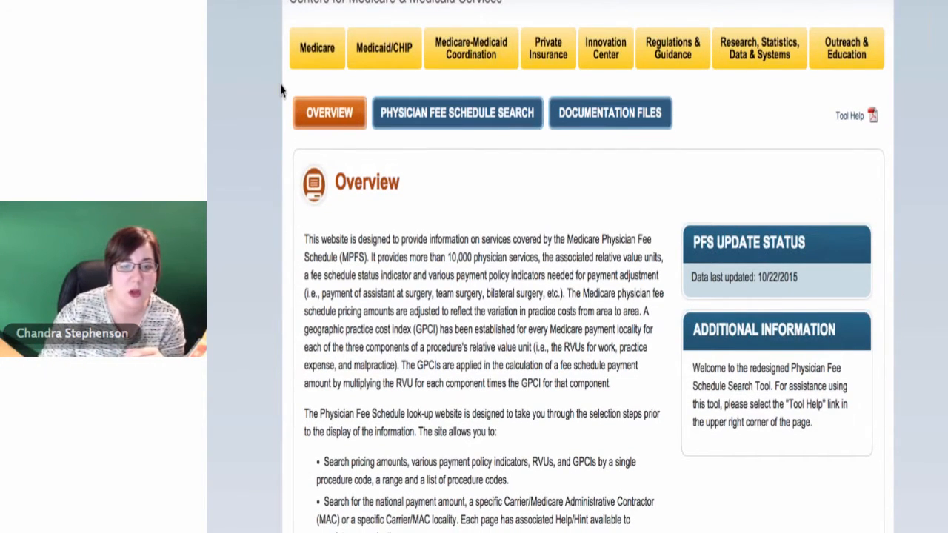
scroll(down, 3)
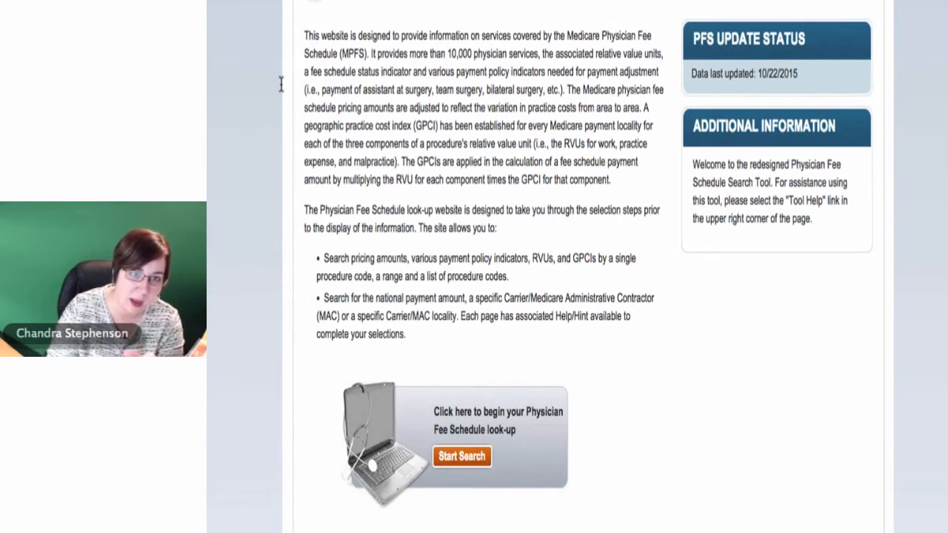
scroll(down, 3)
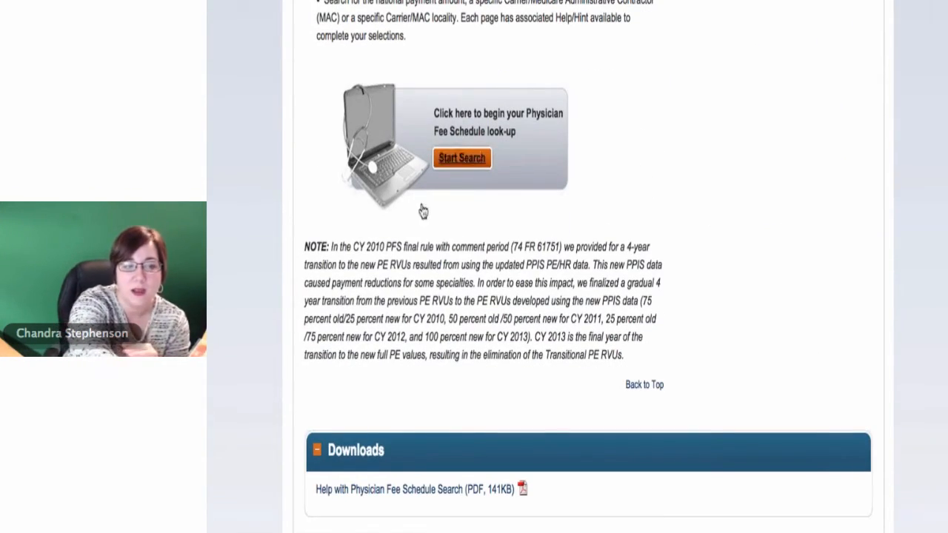
mouse_move(462, 157)
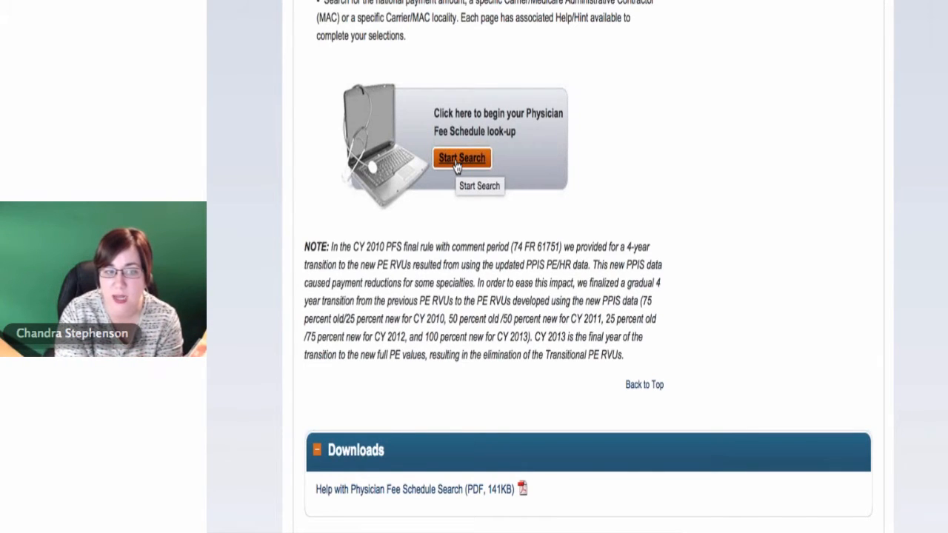
mouse_move(454, 220)
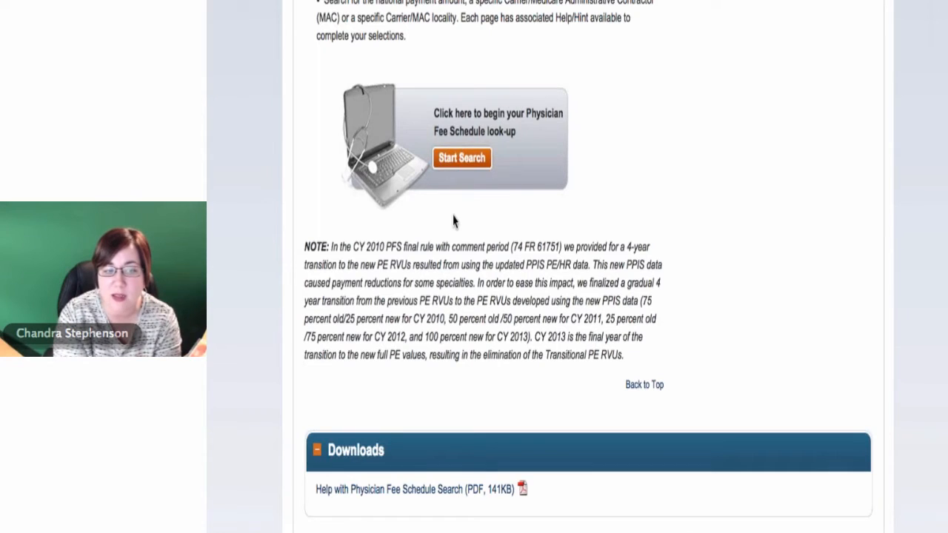
mouse_move(407, 360)
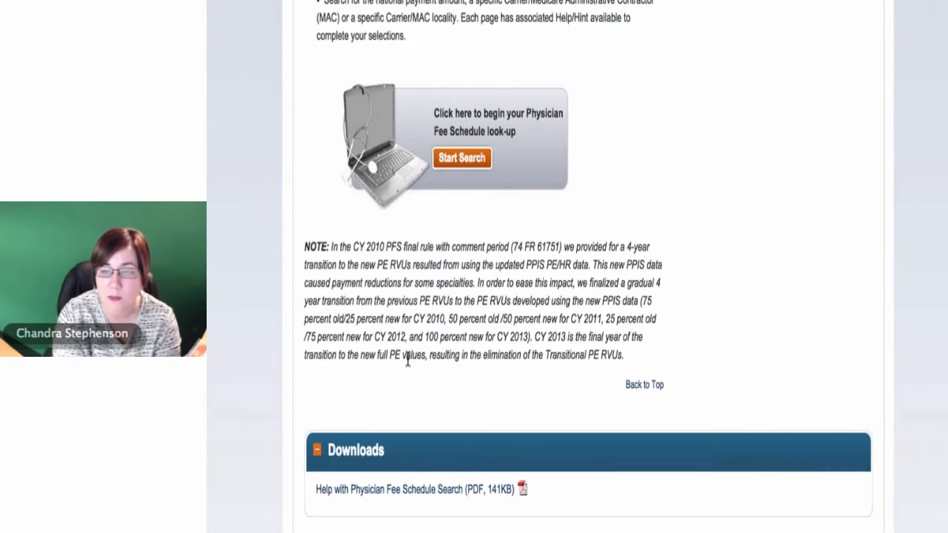
scroll(down, 3)
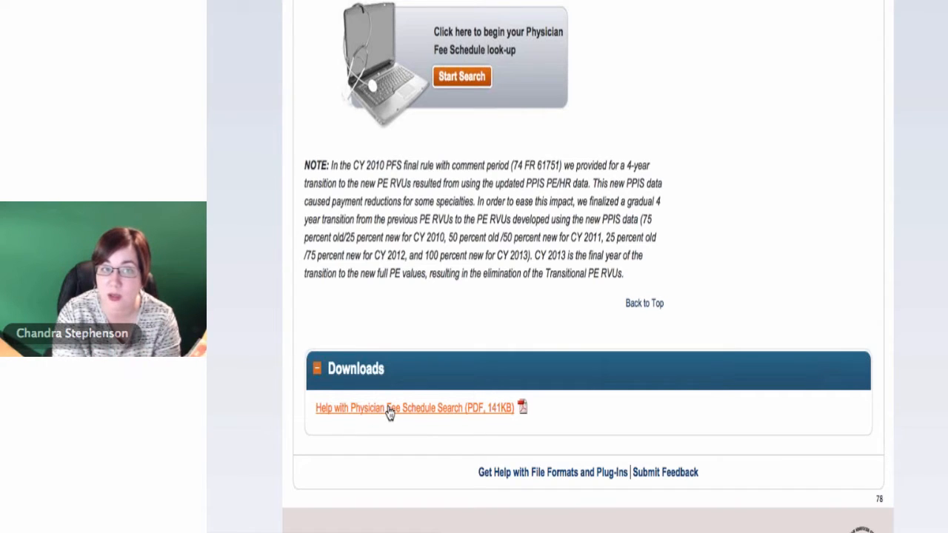
mouse_move(391, 408)
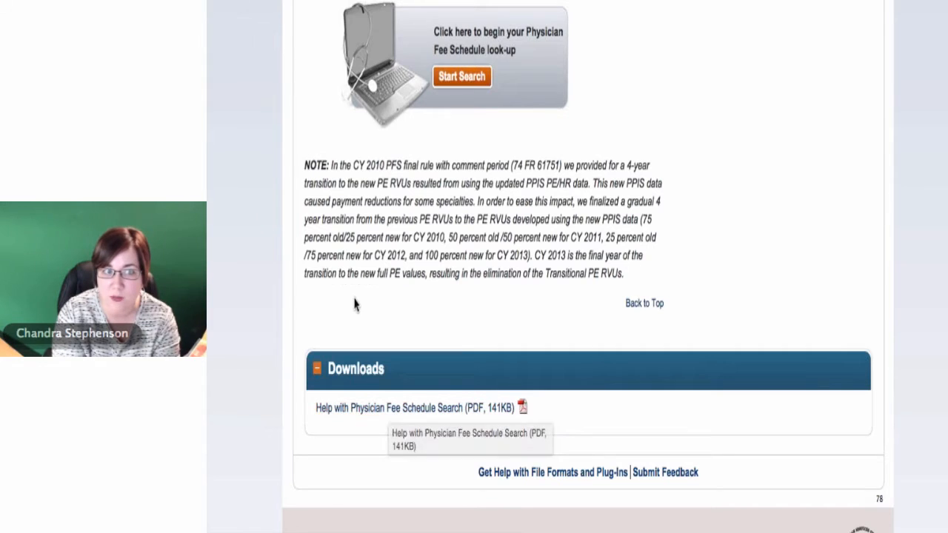
mouse_move(355, 303)
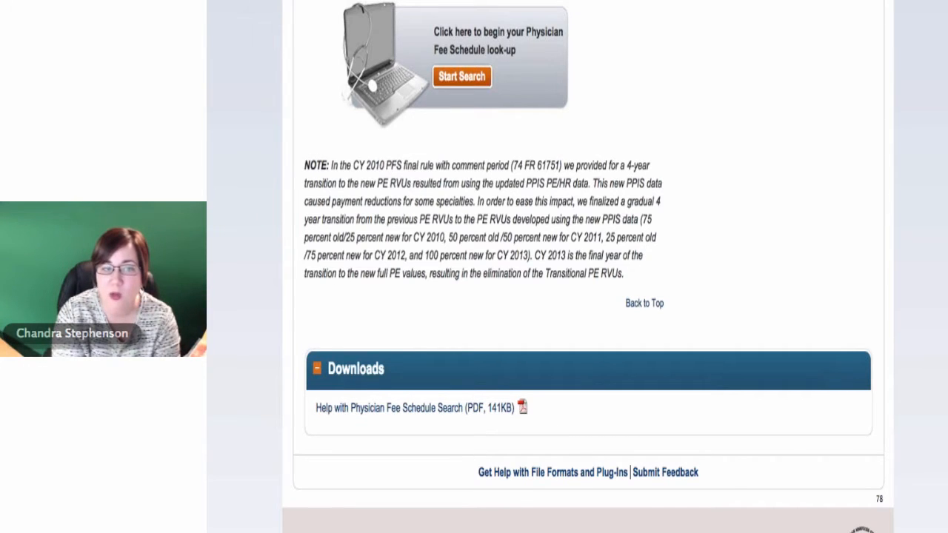
mouse_move(517, 93)
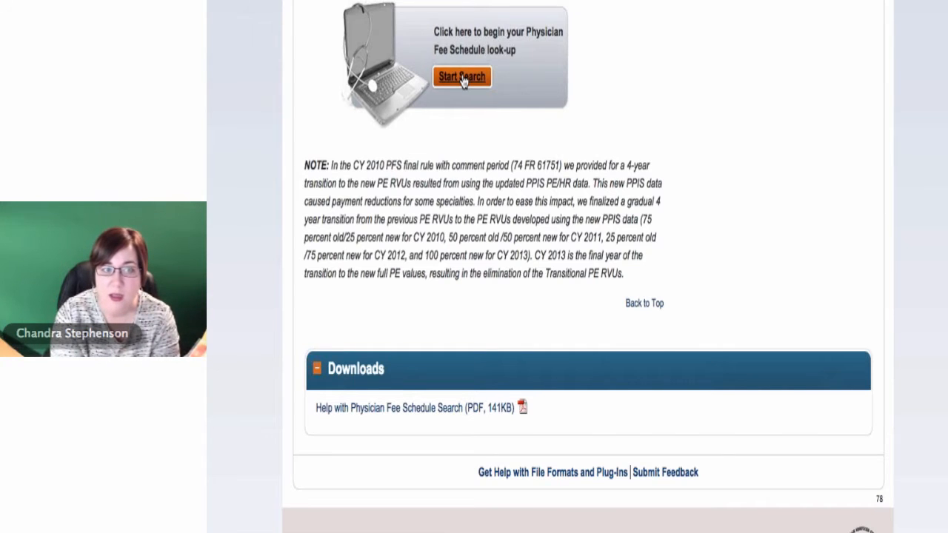
Start the fee schedule search and accept the CPT license agreement.
click(462, 77)
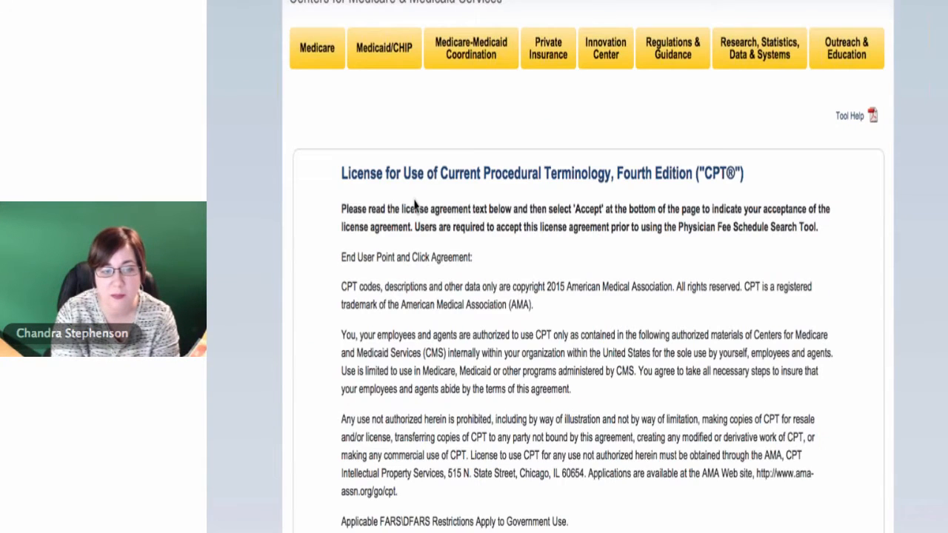
scroll(down, 3)
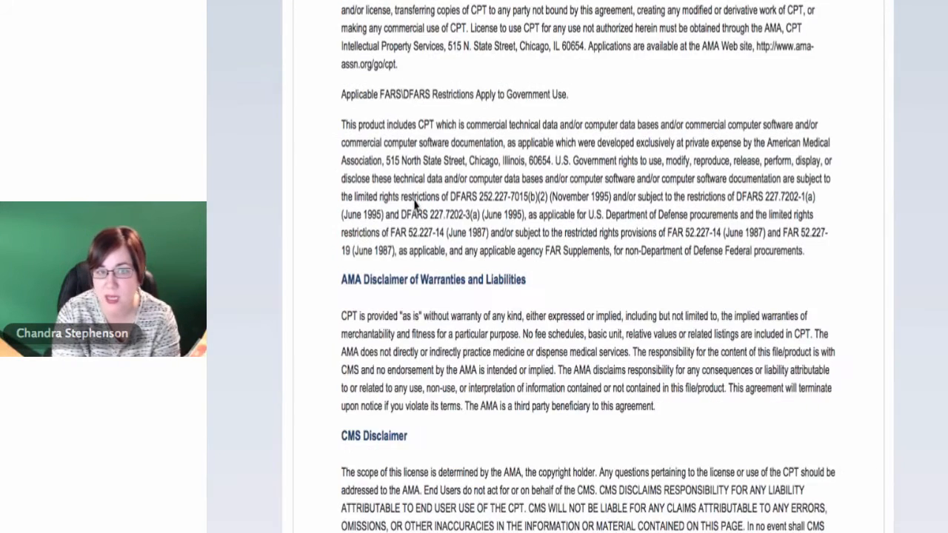
scroll(down, 3)
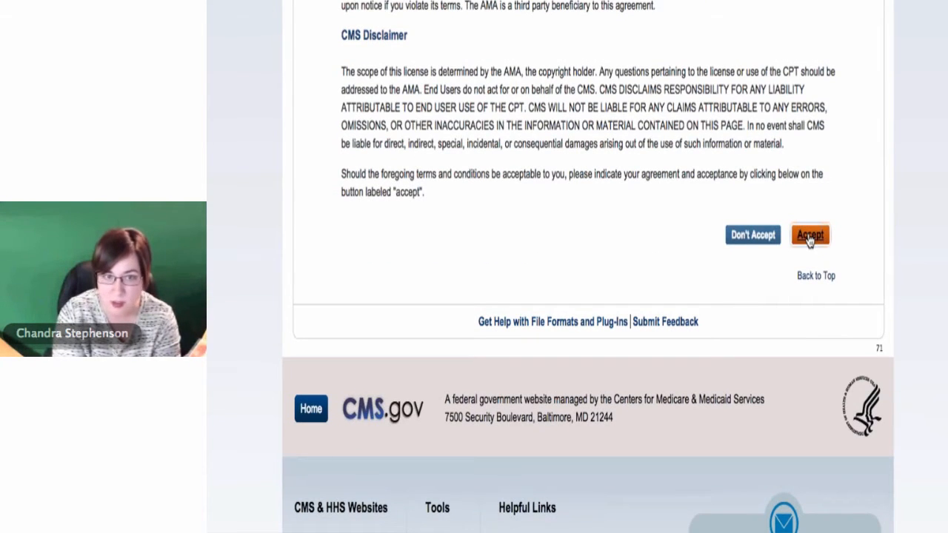
click(809, 234)
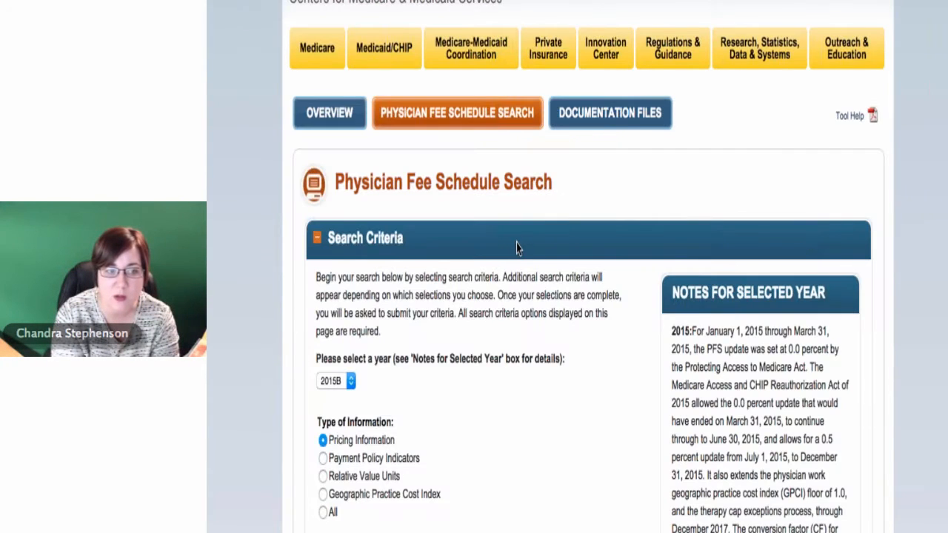
Review the Search Criteria form with year 2015B preselected.
scroll(down, 3)
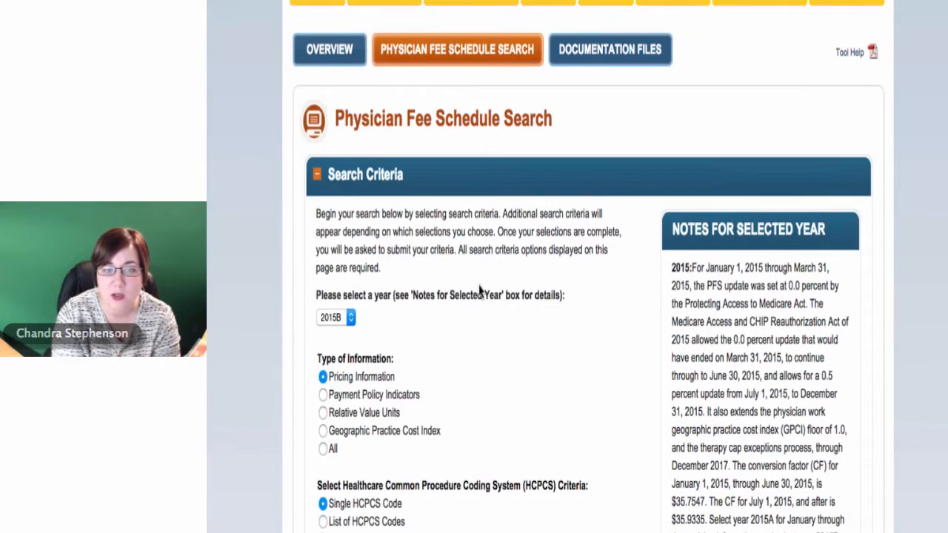
scroll(down, 3)
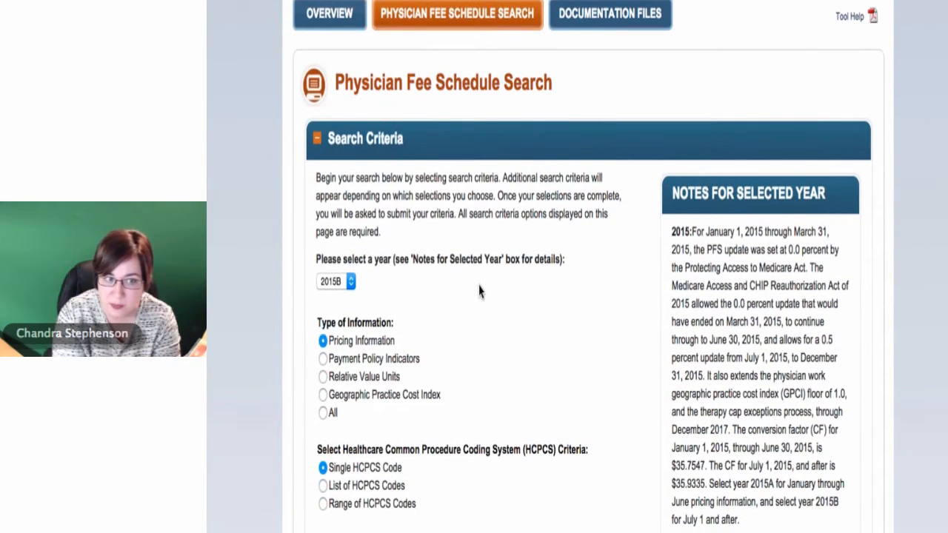
scroll(down, 3)
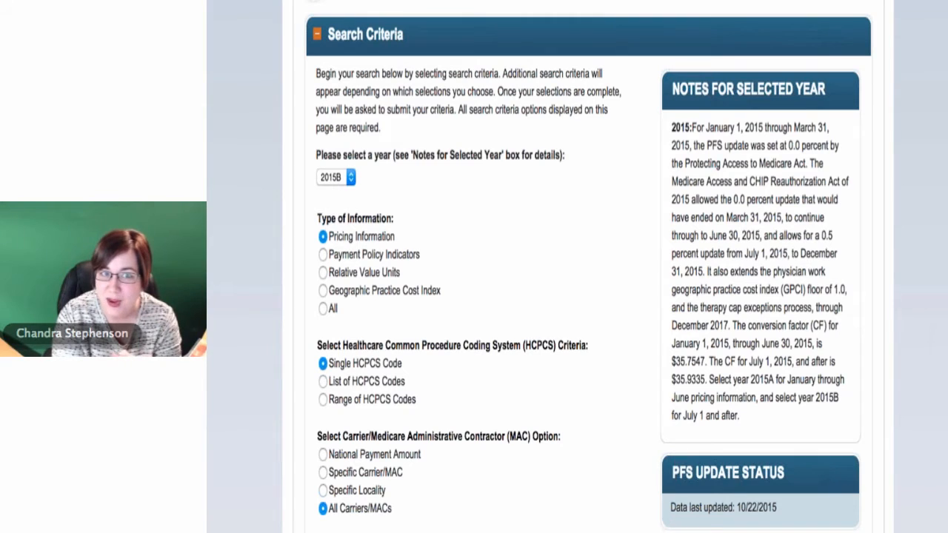
mouse_move(456, 177)
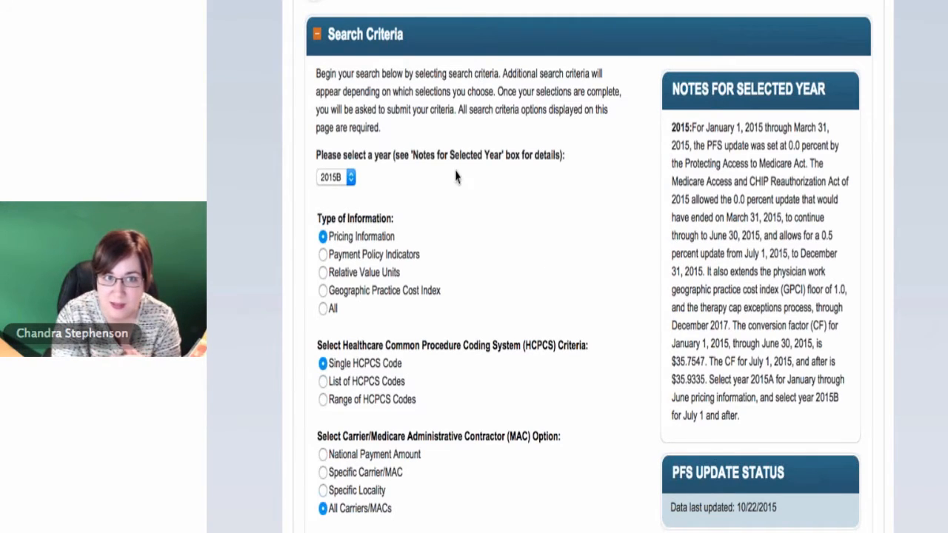
mouse_move(348, 160)
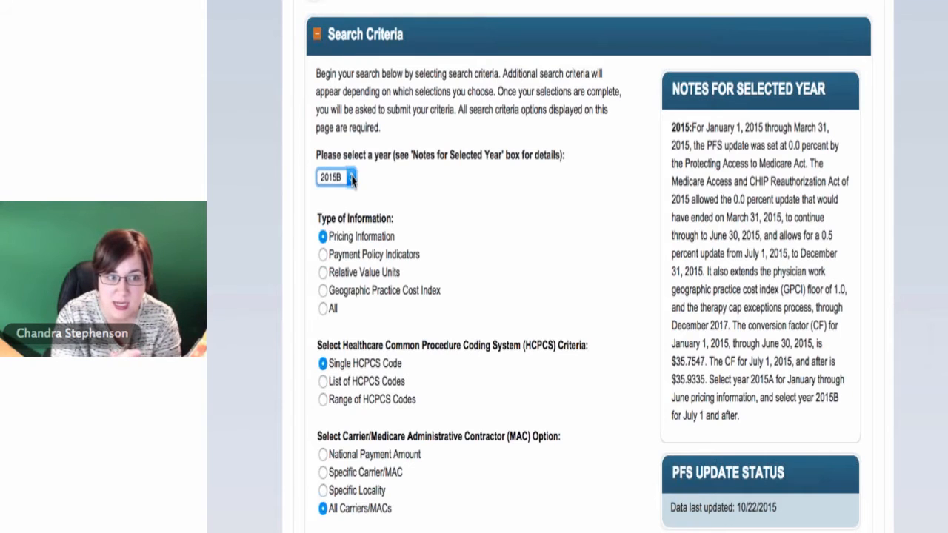
click(334, 176)
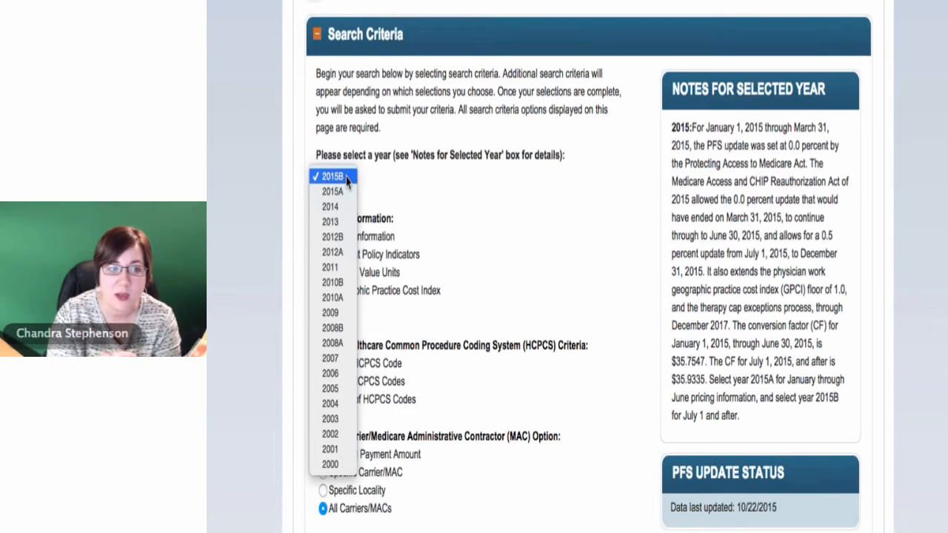
click(332, 176)
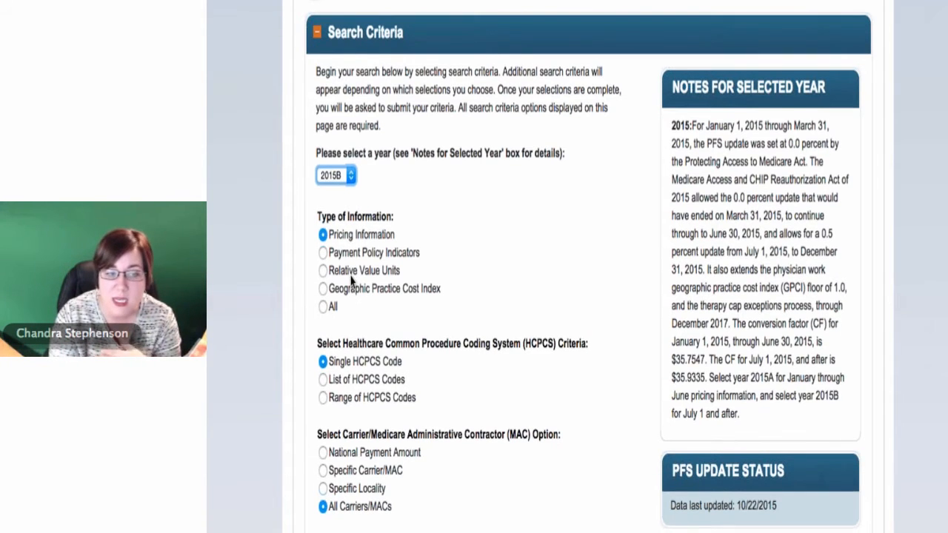
scroll(down, 3)
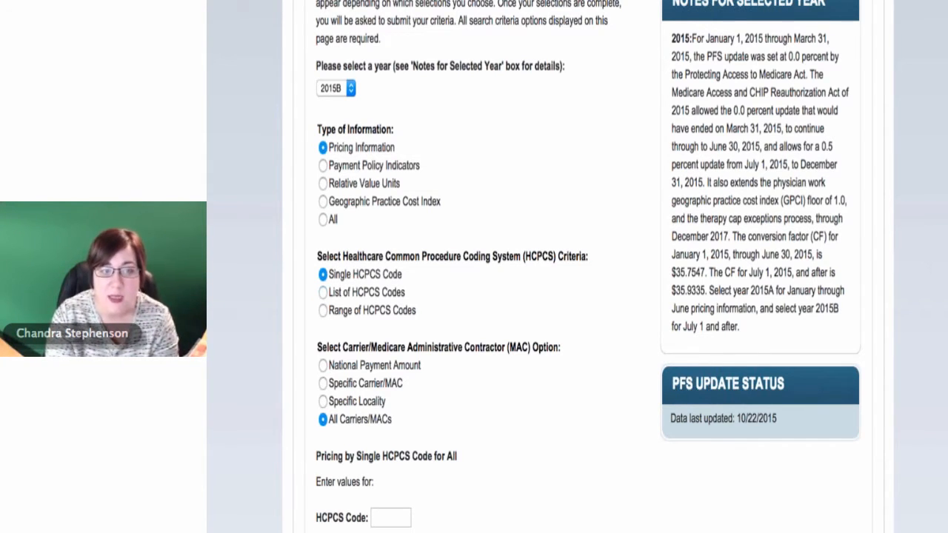
mouse_move(334, 191)
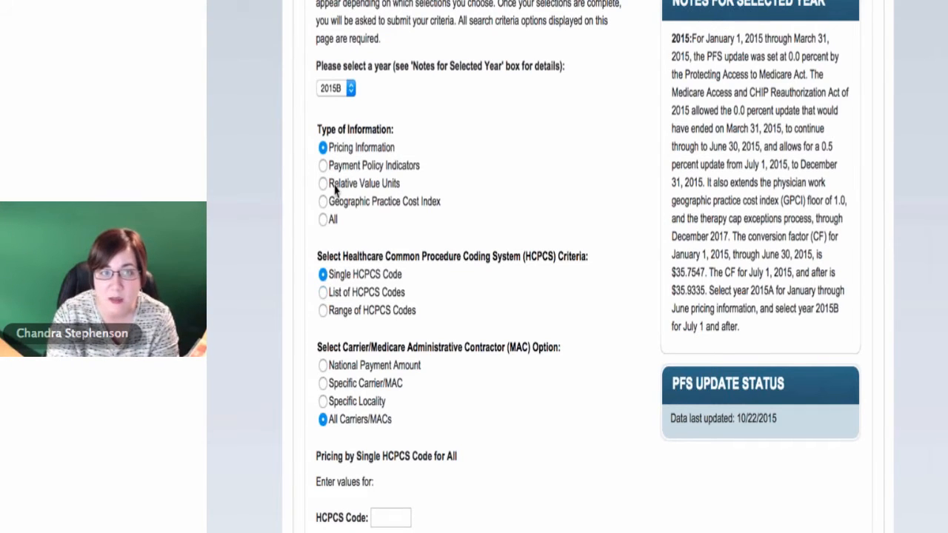
scroll(down, 3)
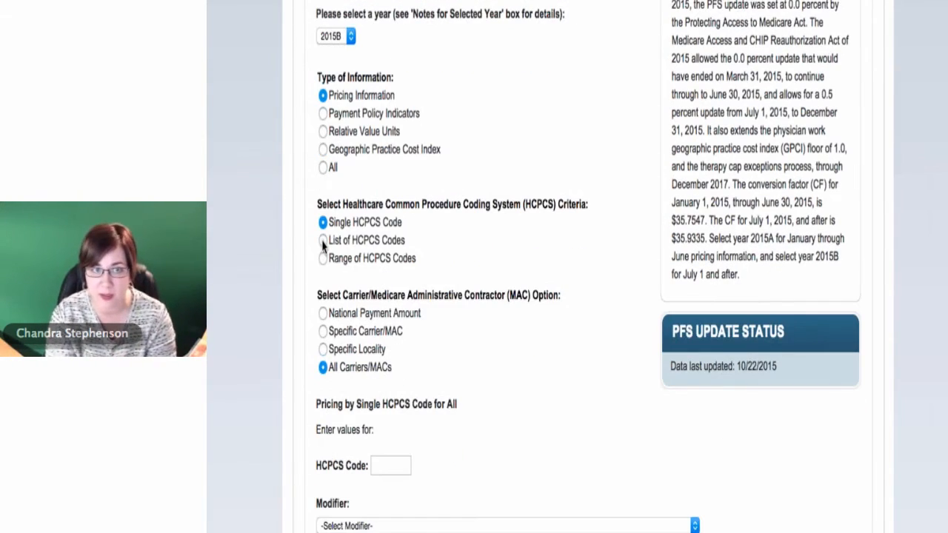
click(323, 240)
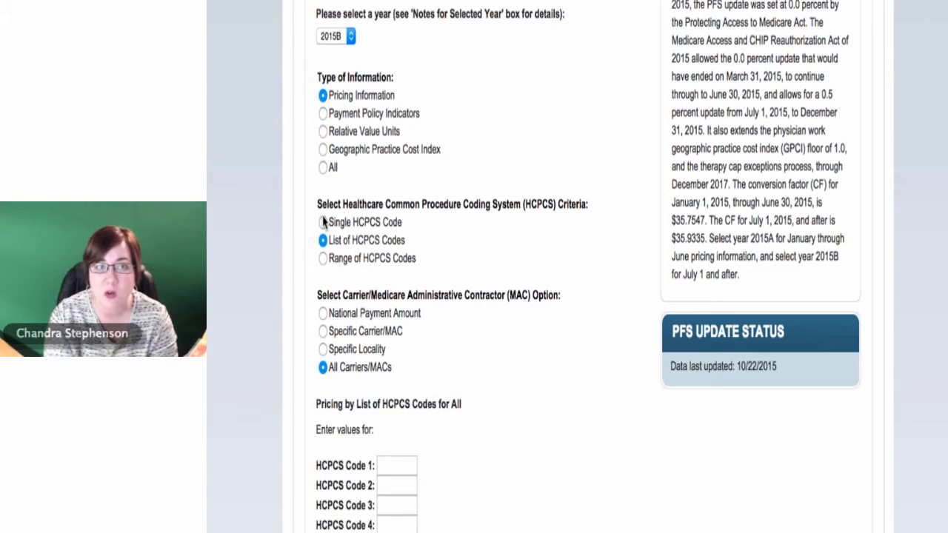
click(323, 222)
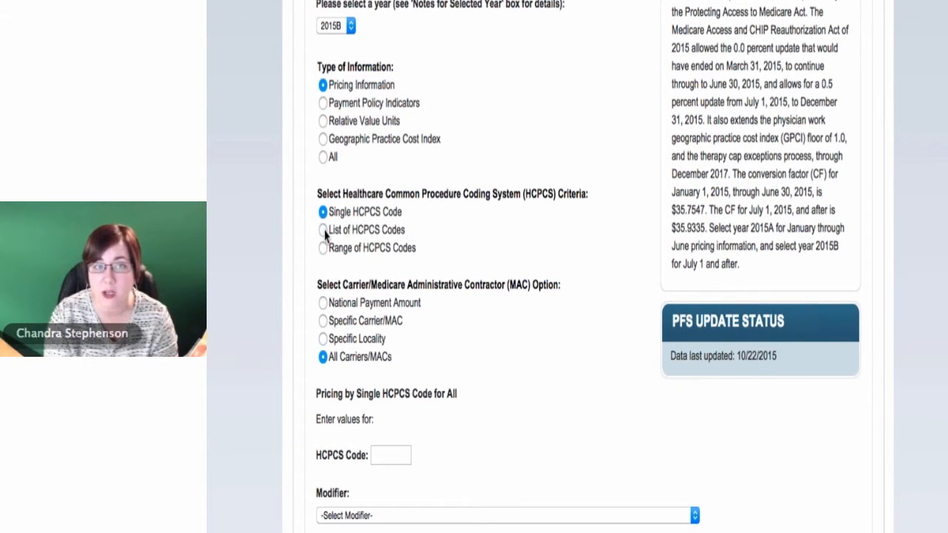
click(323, 248)
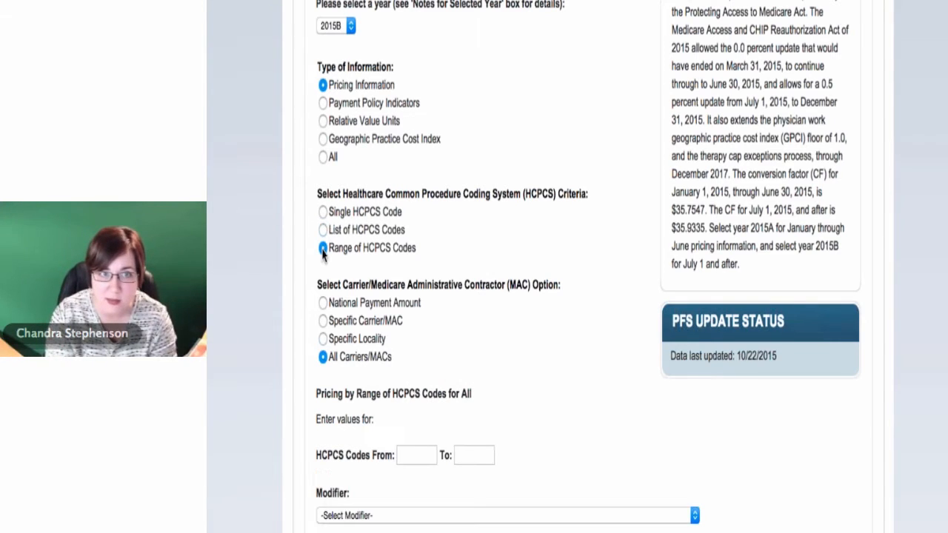
click(323, 212)
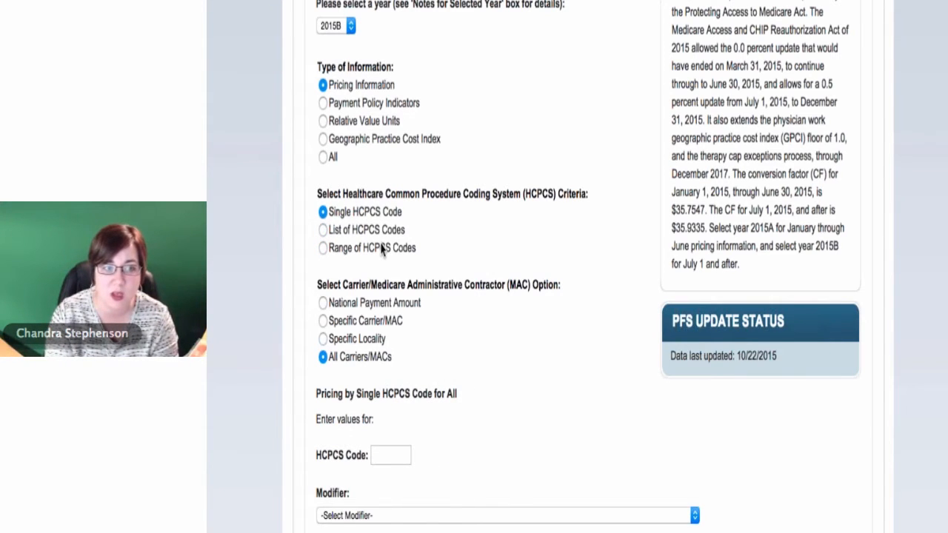
scroll(down, 3)
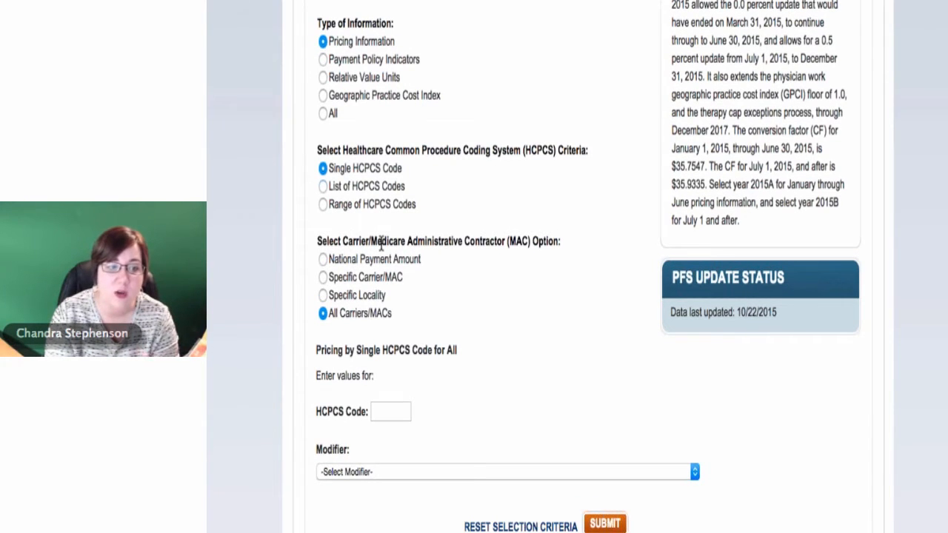
mouse_move(344, 265)
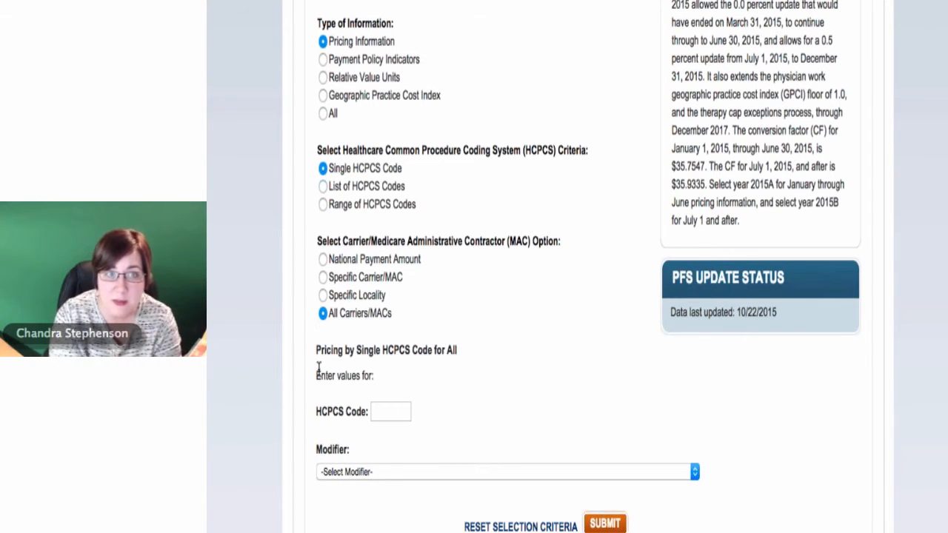
click(391, 411)
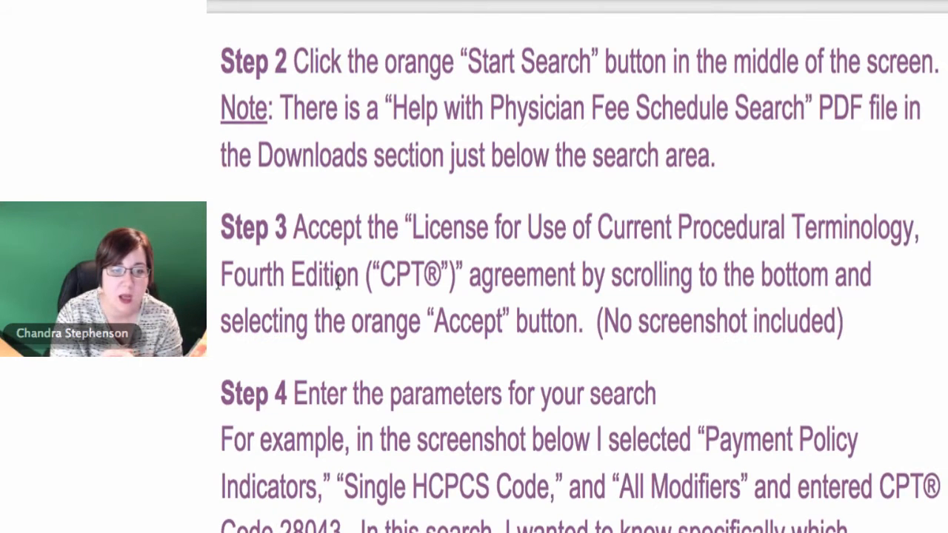
Scroll the Word booklet to its Steps 2–4 on the license and search parameters.
scroll(down, 3)
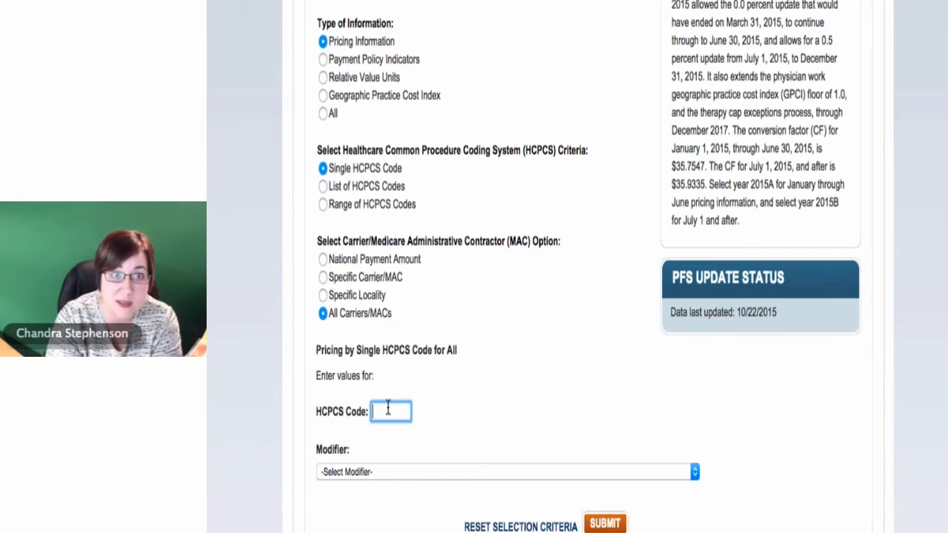
Enter HCPCS code 28043 and compare it against Step 4 in the booklet.
text(28043)
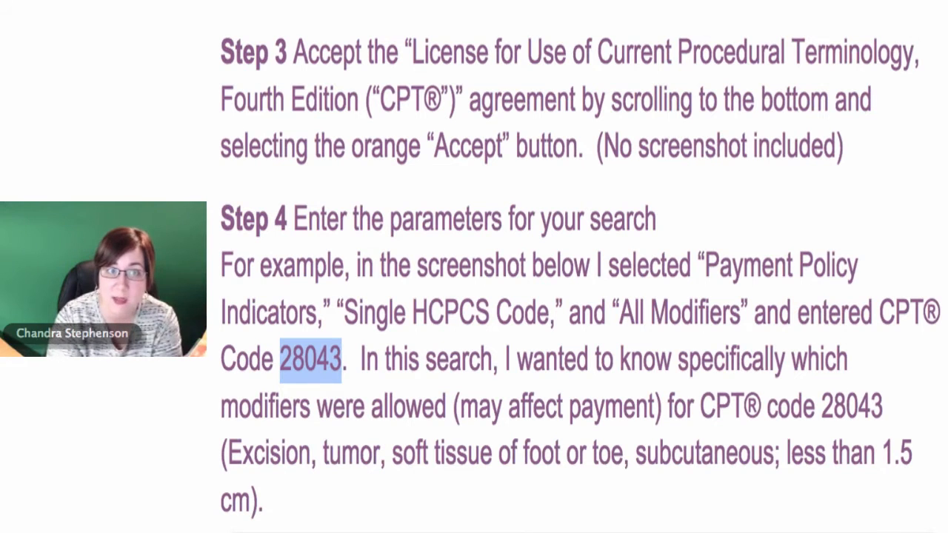
scroll(down, 3)
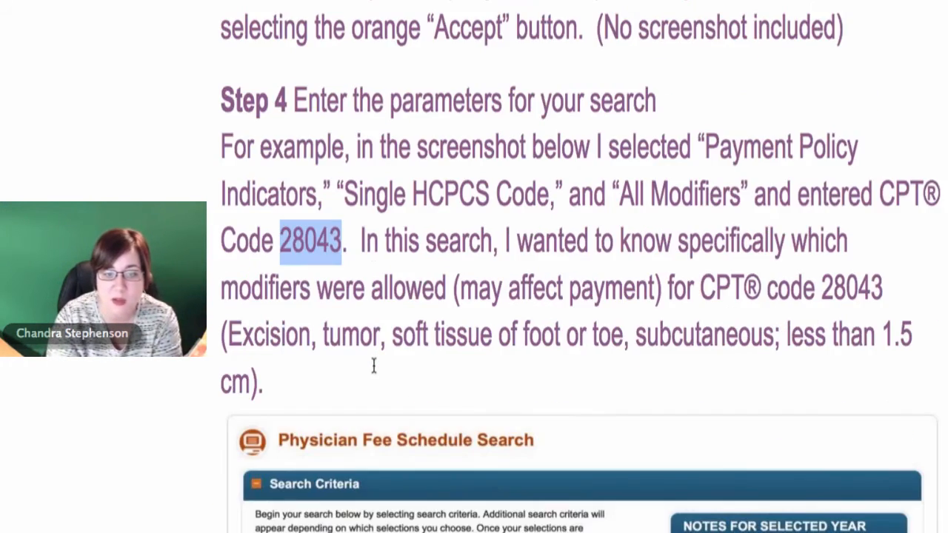
scroll(down, 3)
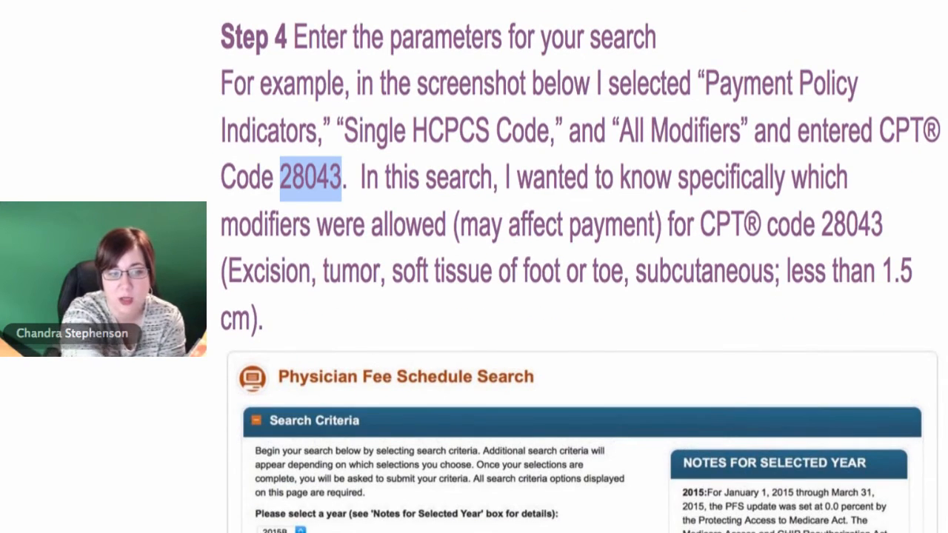
scroll(down, 3)
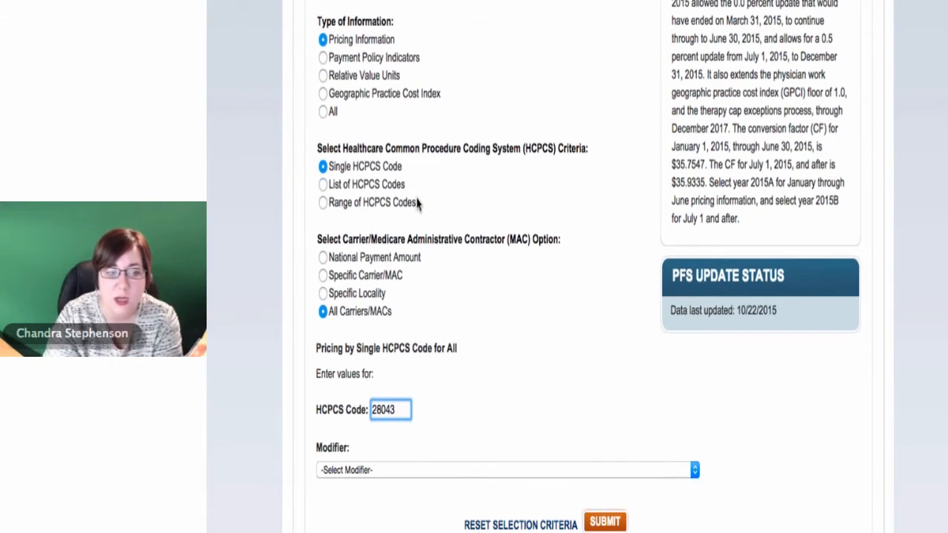
Choose All Modifiers in the Modifier field for the 28043 search.
click(506, 469)
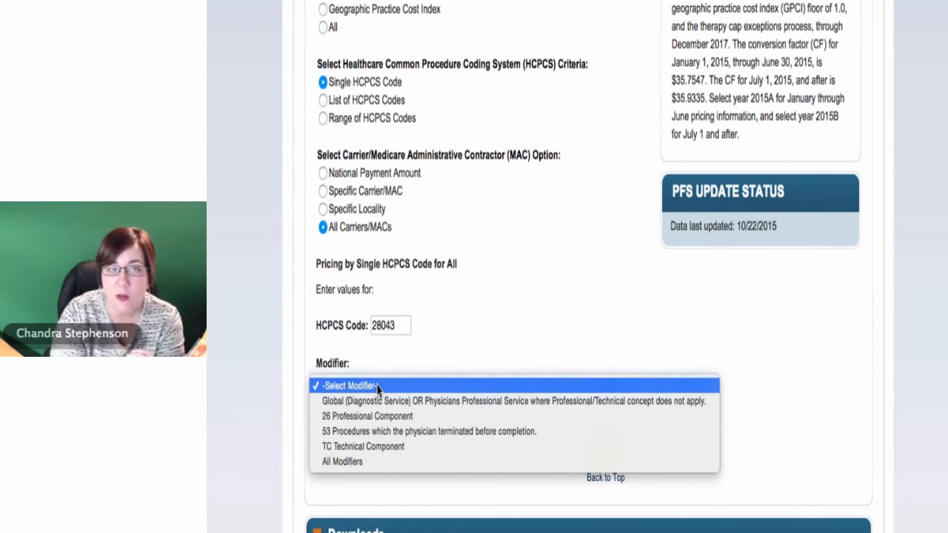
mouse_move(348, 466)
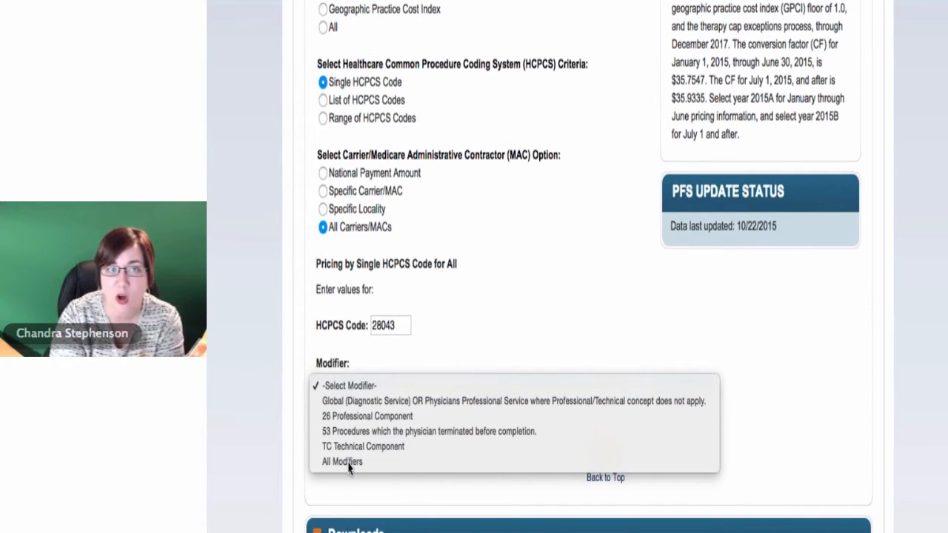
click(341, 462)
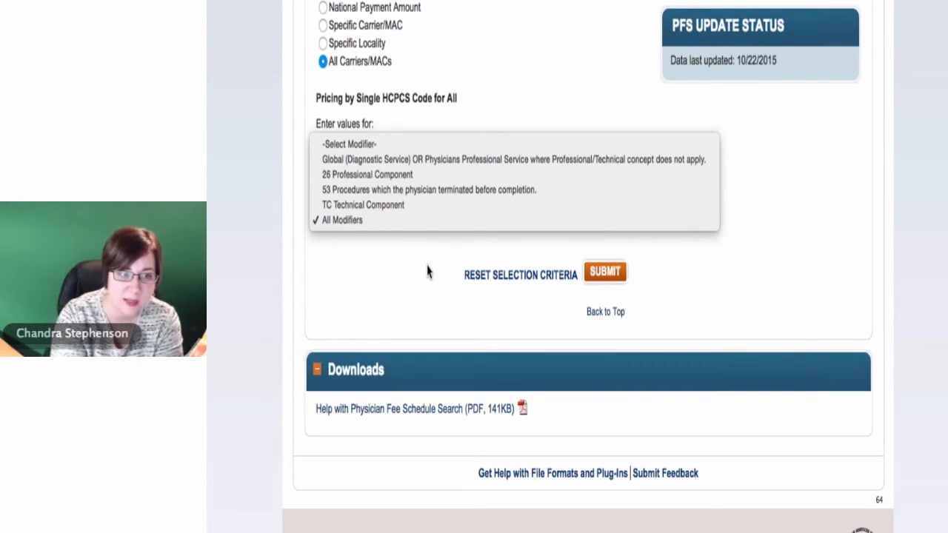
click(341, 219)
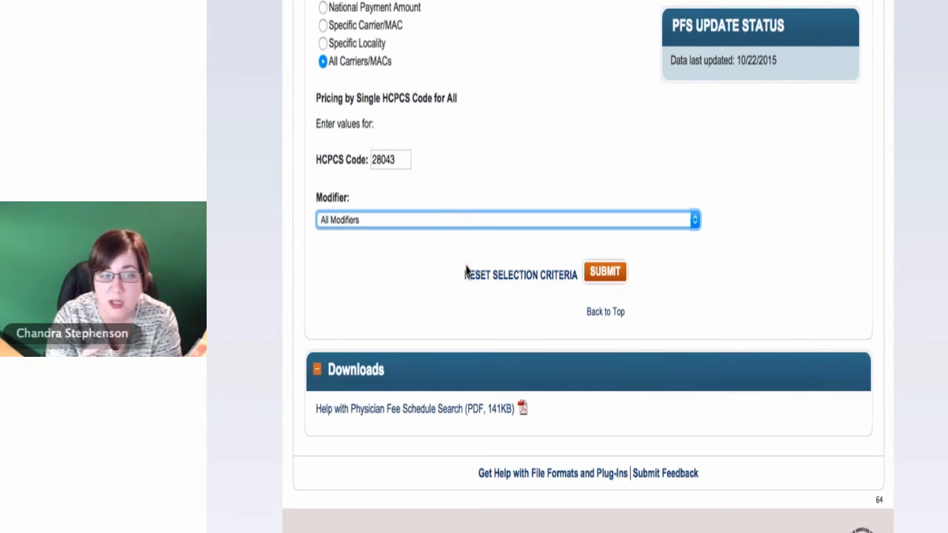
mouse_move(604, 271)
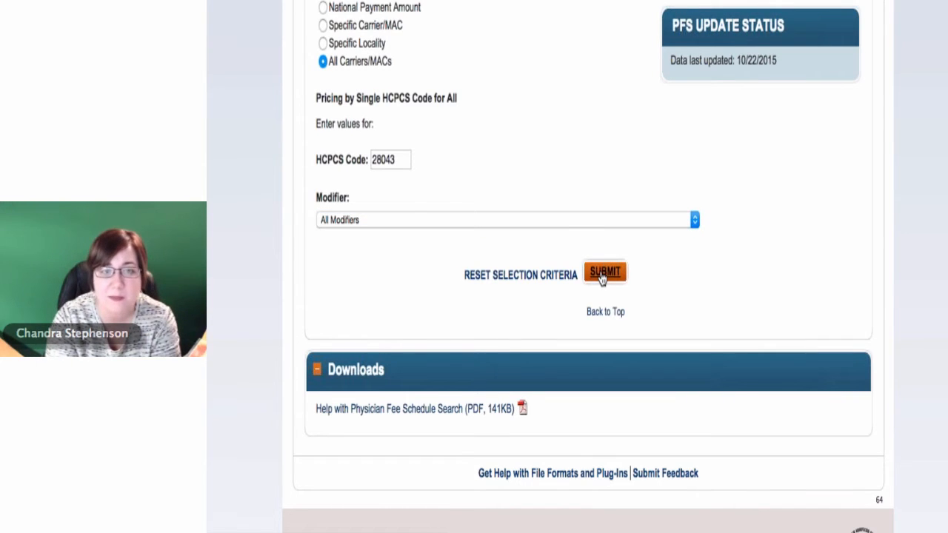
Submit the 28043 search and review the 91 pricing records across the results table.
click(604, 272)
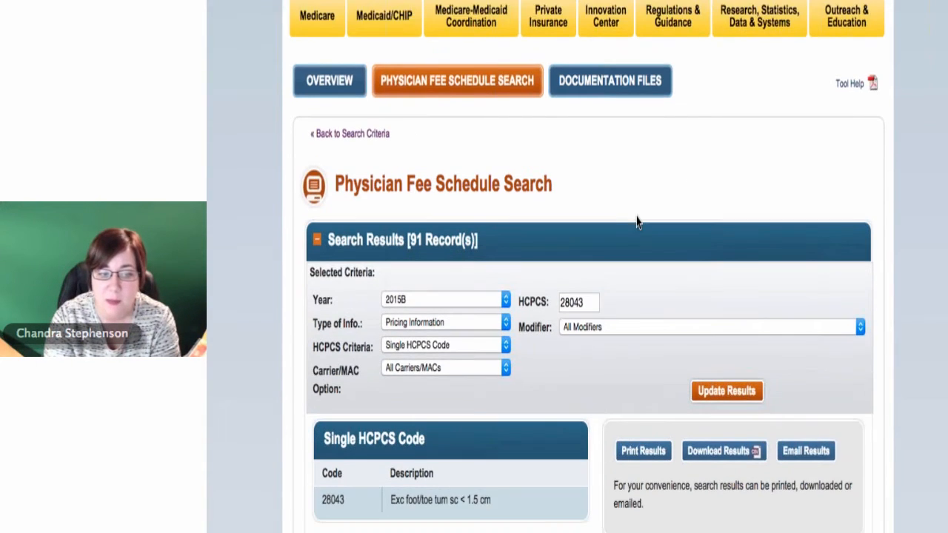
scroll(down, 3)
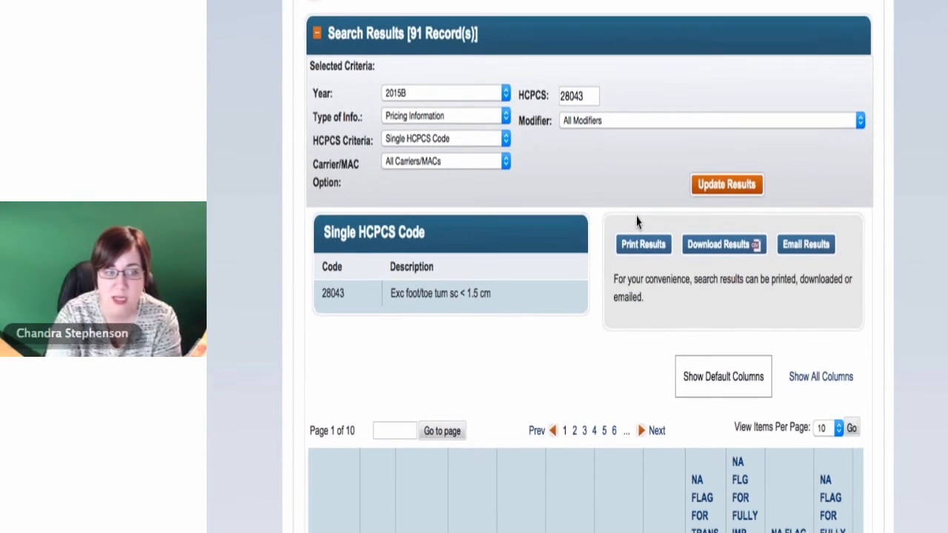
scroll(down, 3)
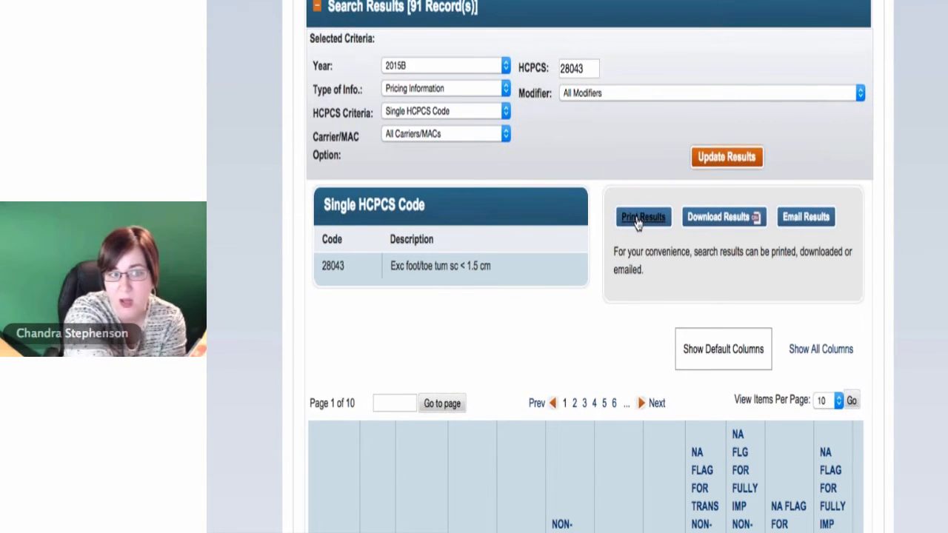
scroll(down, 3)
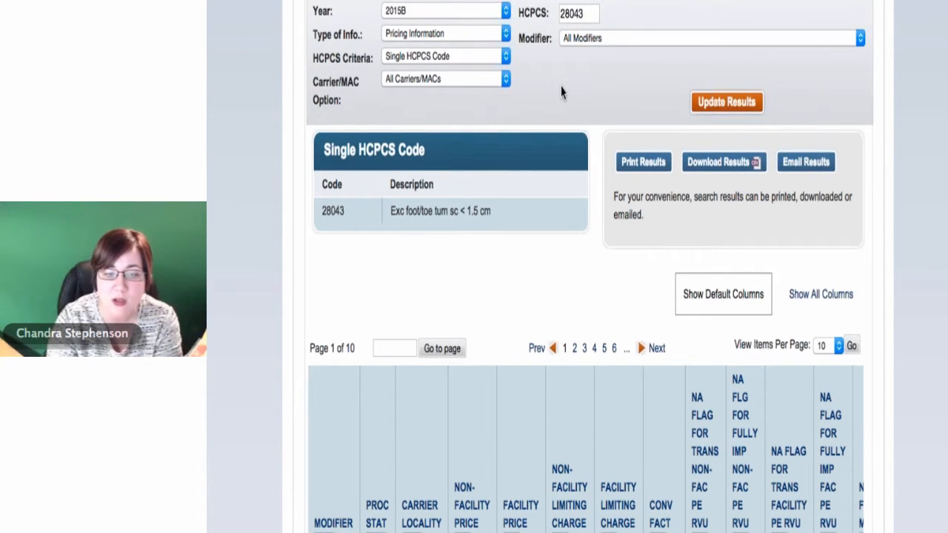
scroll(down, 3)
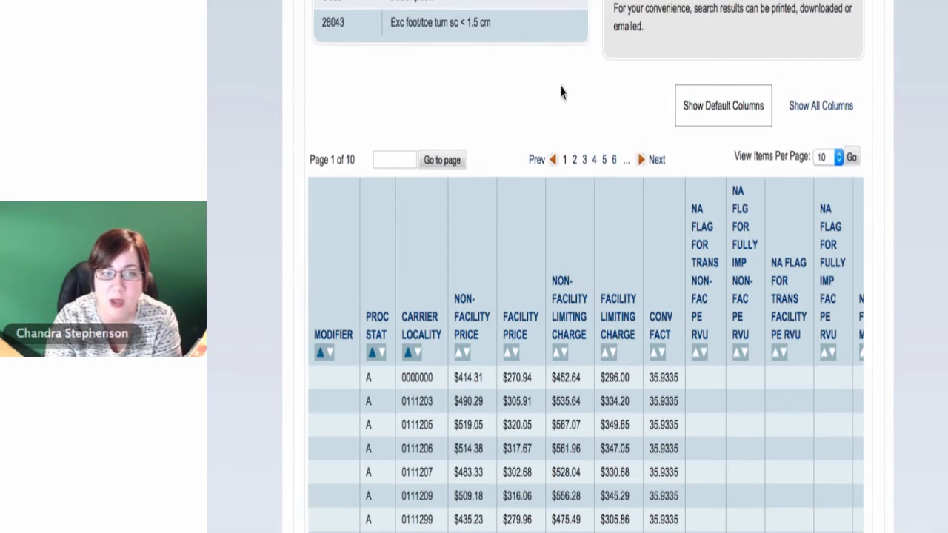
scroll(down, 3)
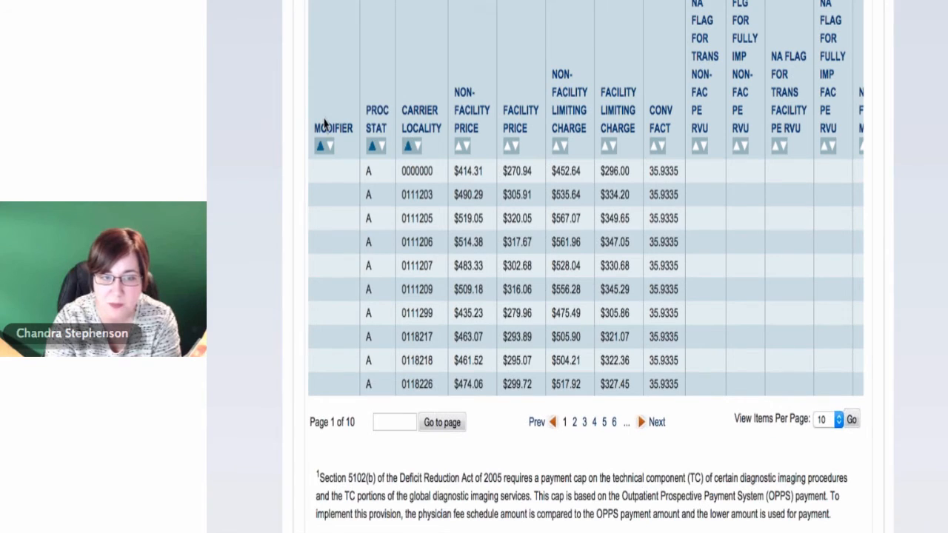
mouse_move(488, 145)
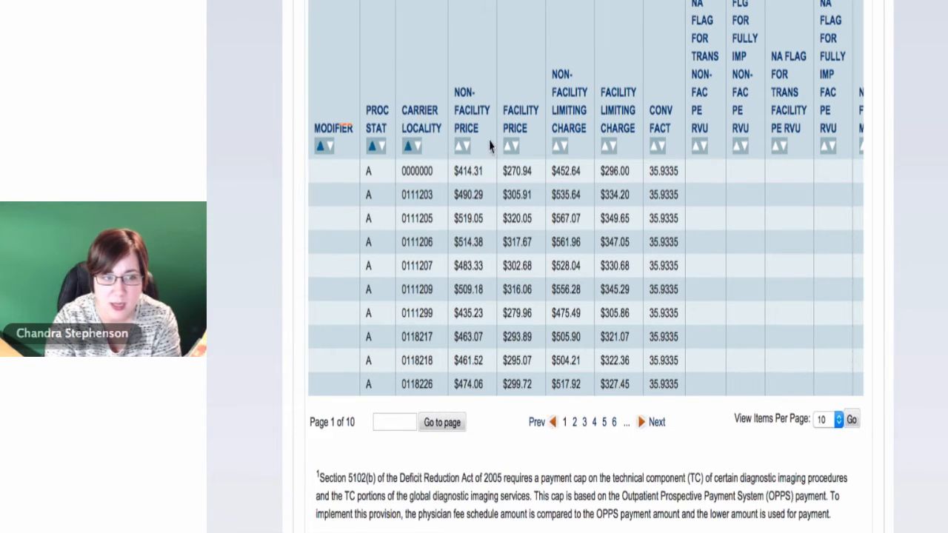
scroll(right, 3)
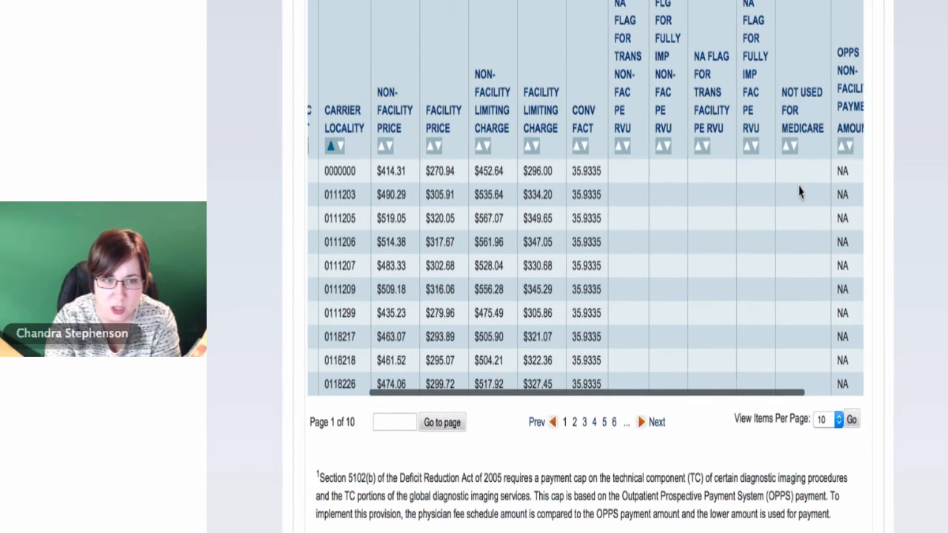
scroll(left, 3)
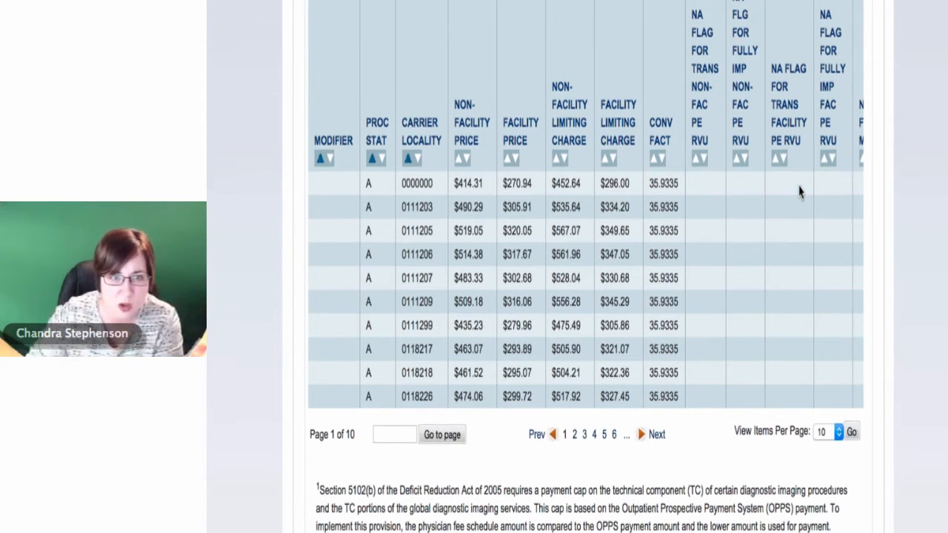
scroll(up, 3)
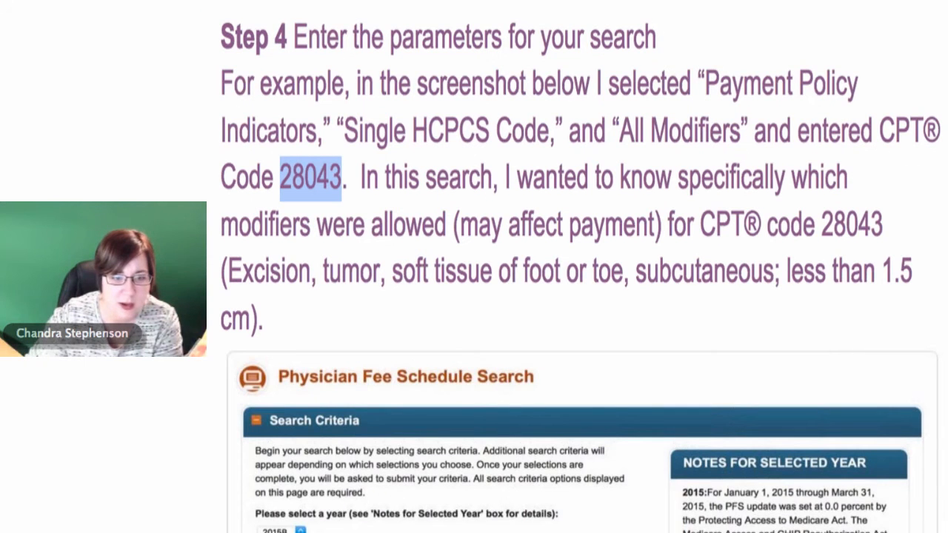
Move past the Word screenshot to the live 28043 search results in the browser.
scroll(down, 3)
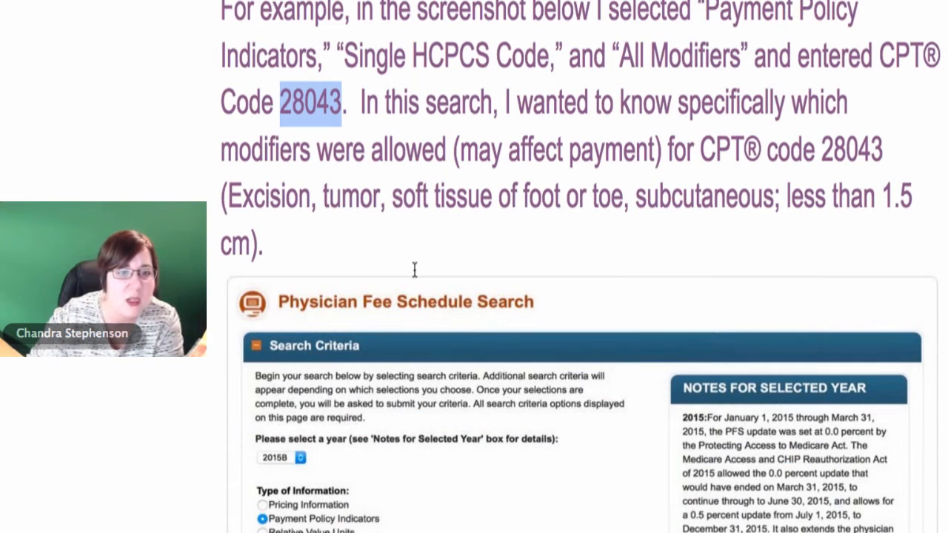
scroll(down, 3)
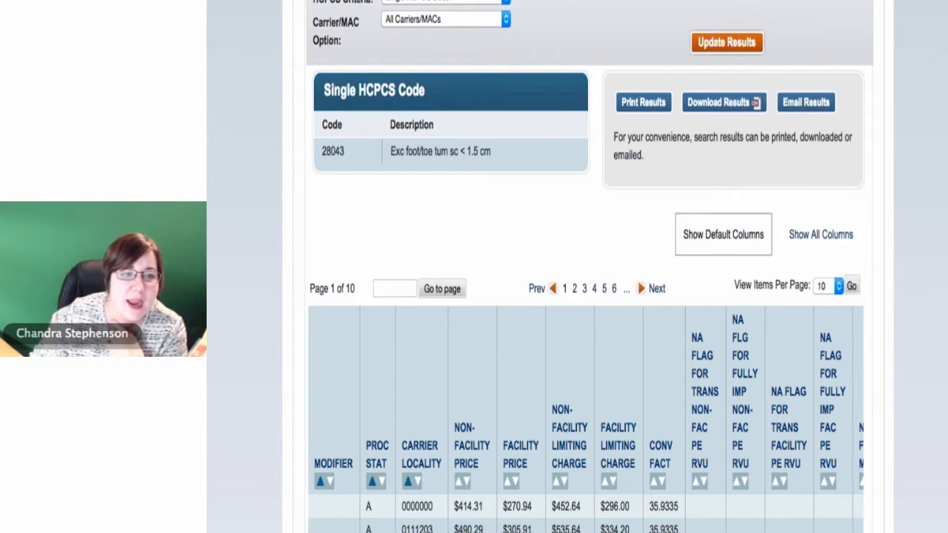
click(441, 2)
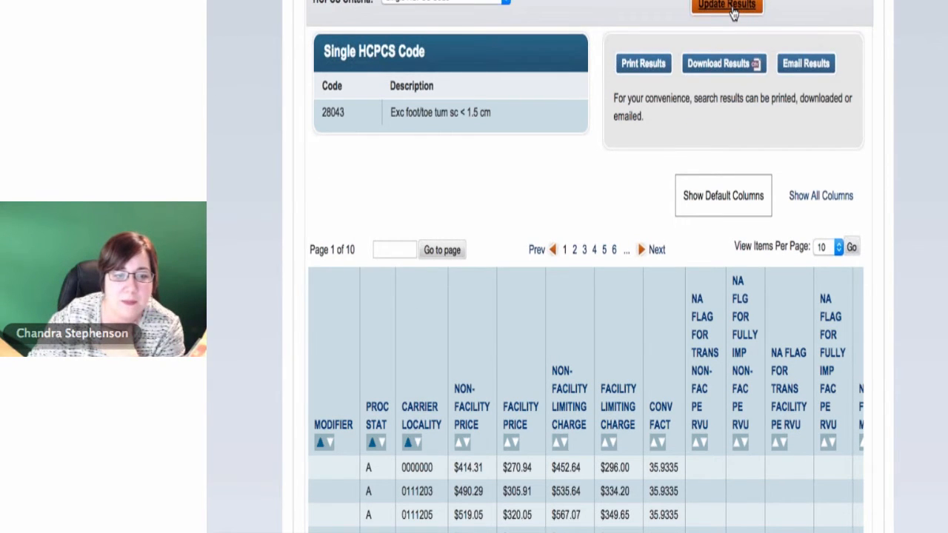
scroll(up, 3)
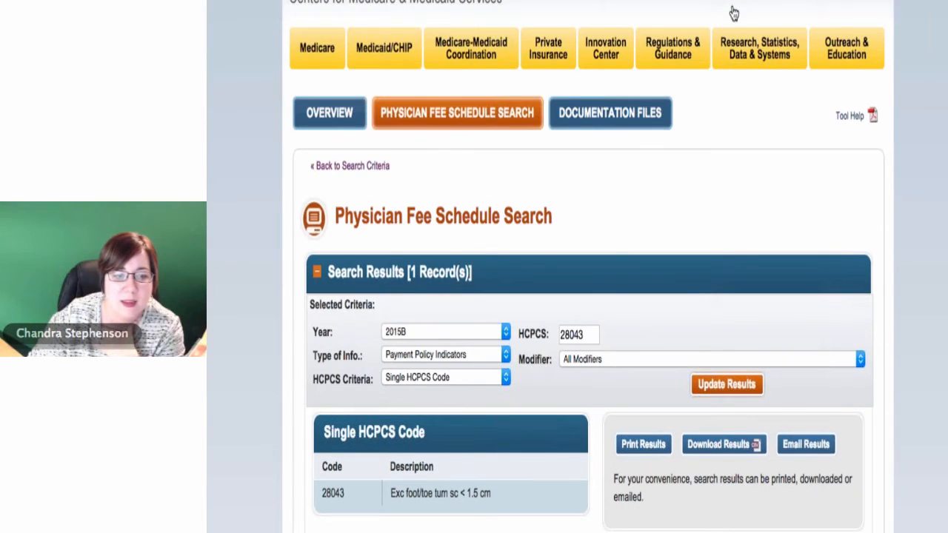
mouse_move(681, 199)
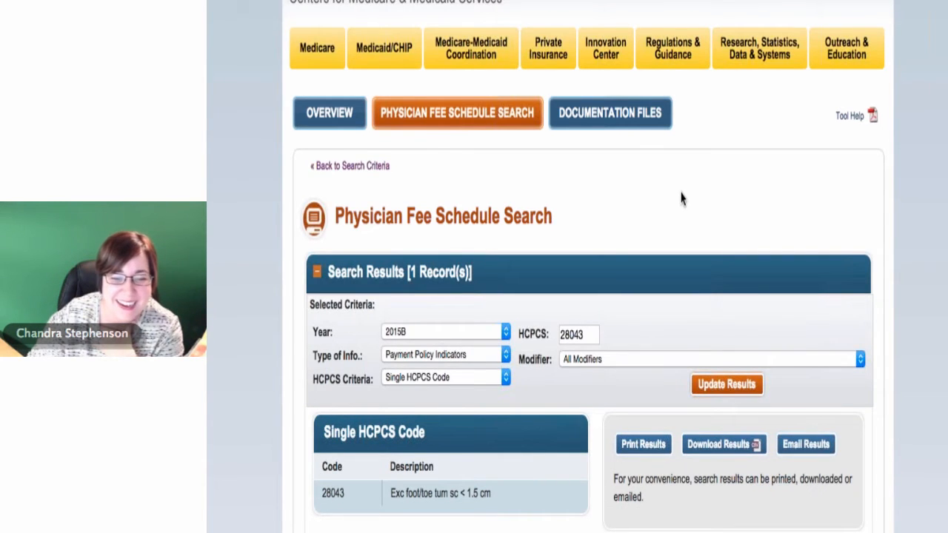
scroll(down, 3)
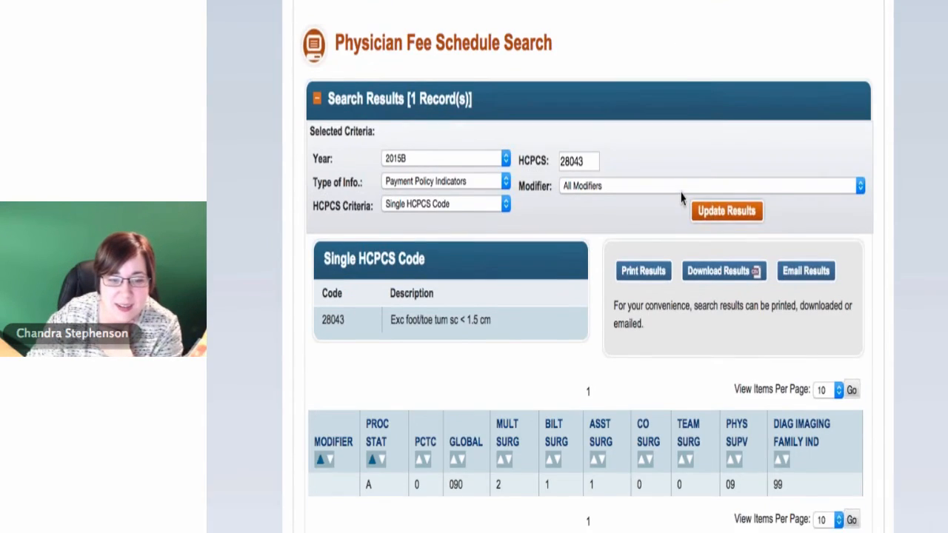
scroll(down, 3)
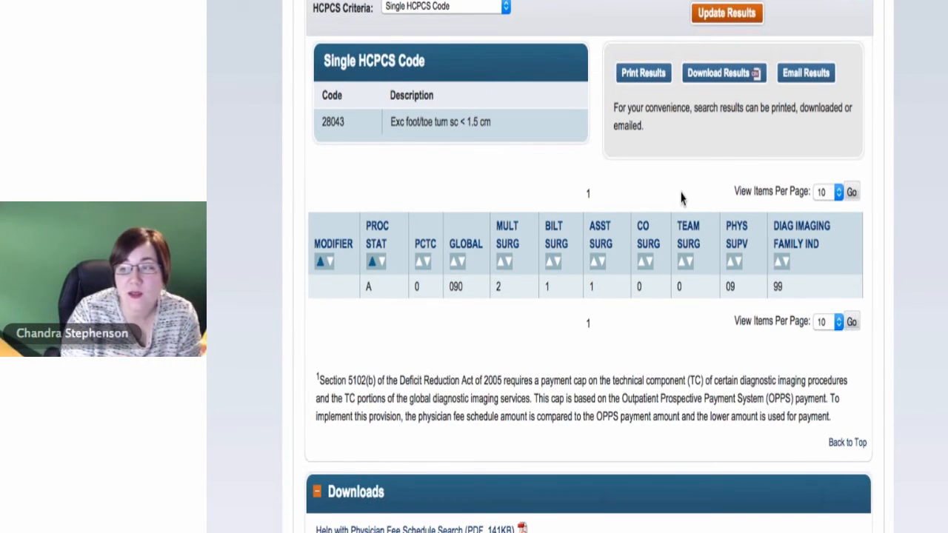
mouse_move(406, 240)
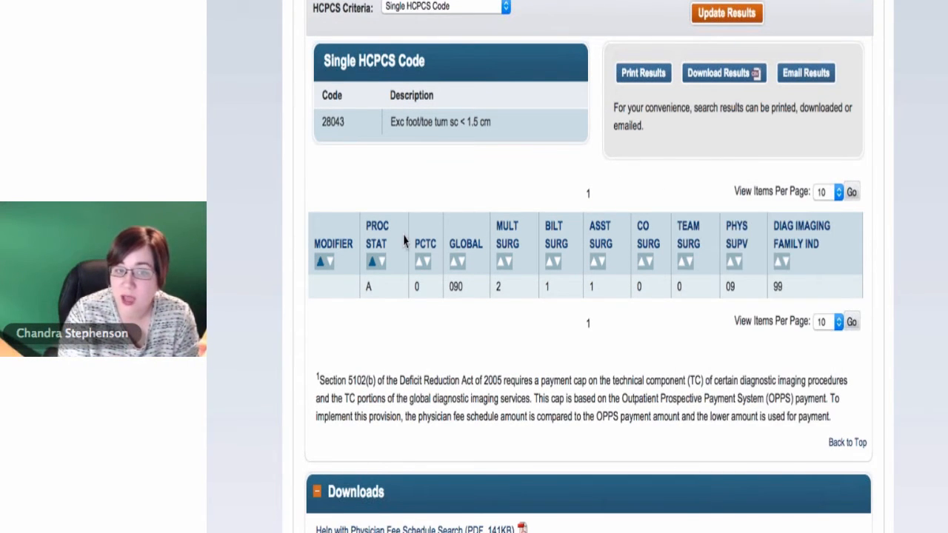
mouse_move(331, 290)
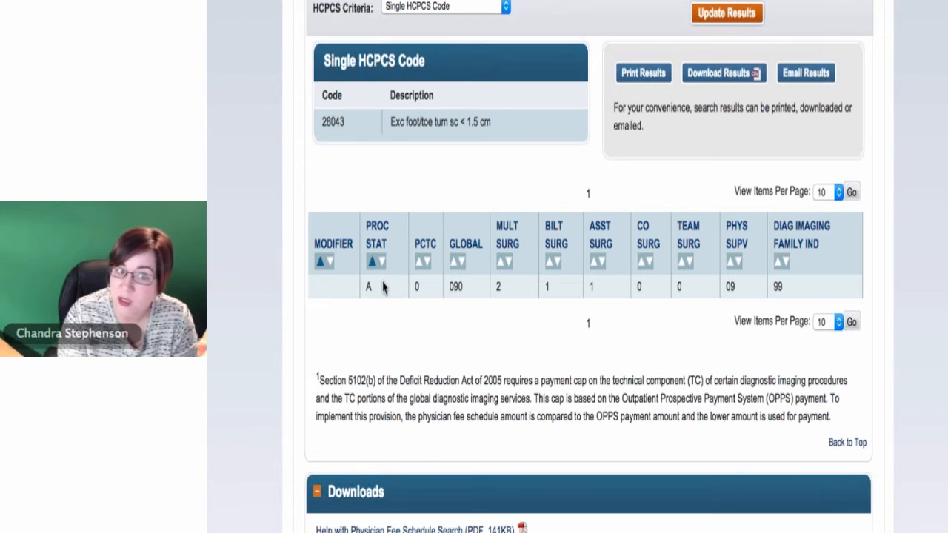
mouse_move(329, 314)
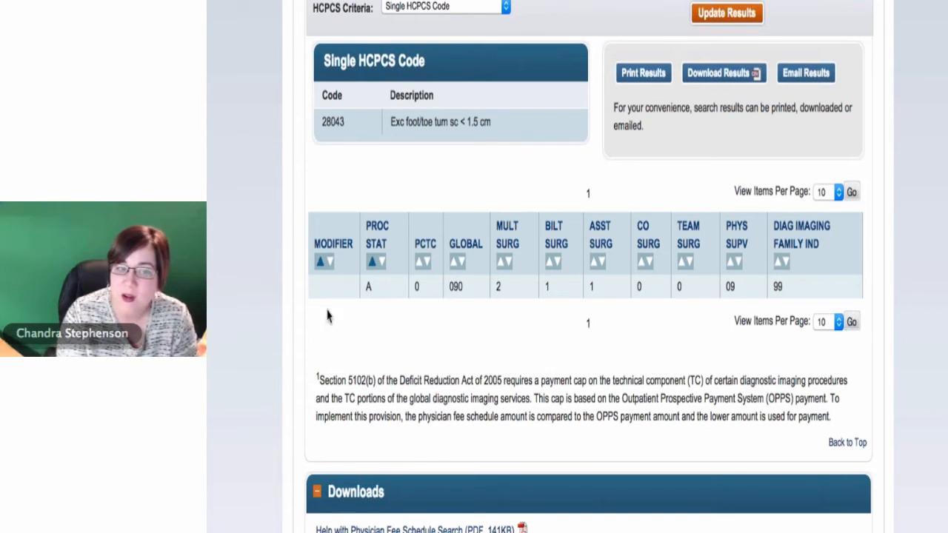
mouse_move(320, 293)
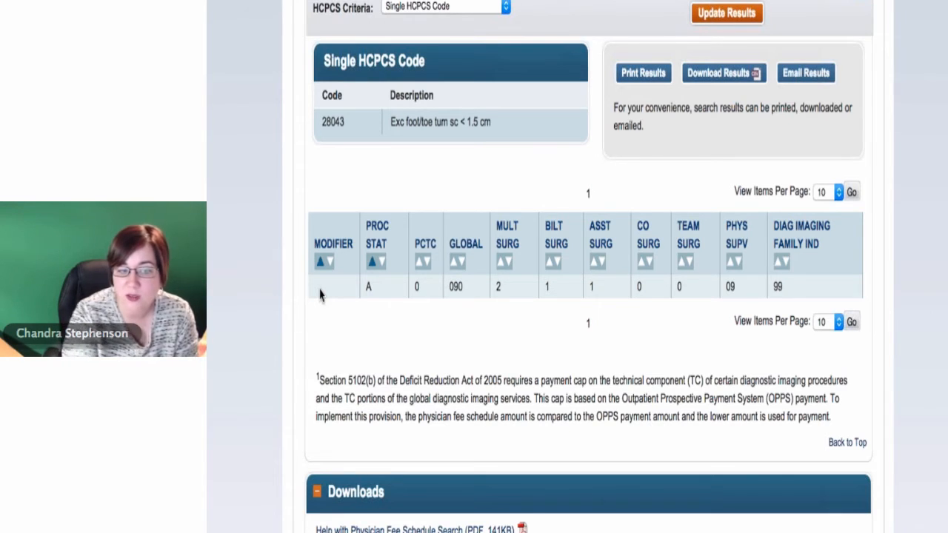
mouse_move(442, 361)
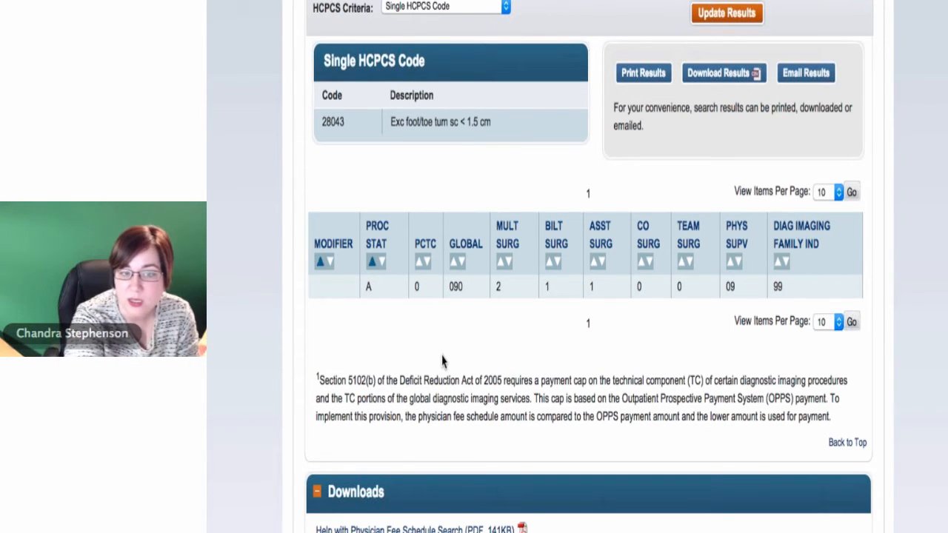
mouse_move(497, 310)
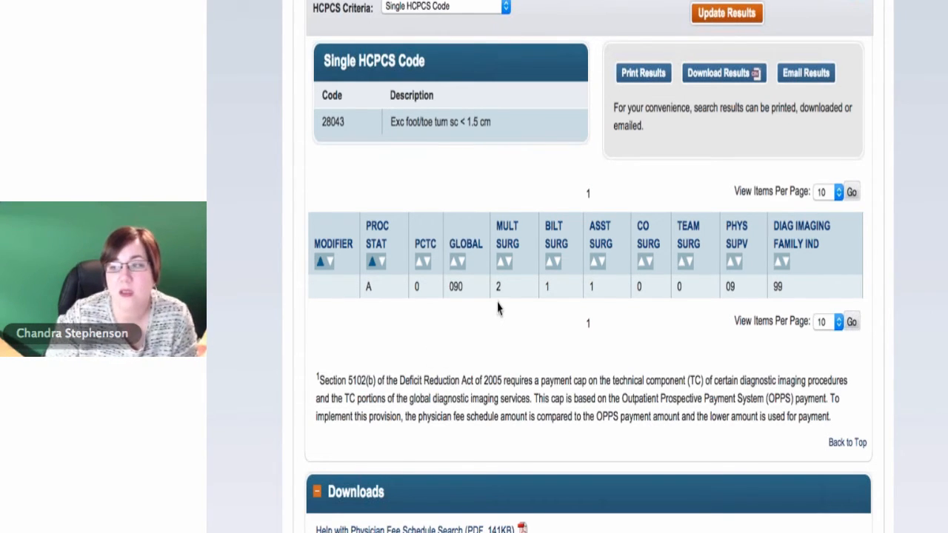
mouse_move(539, 311)
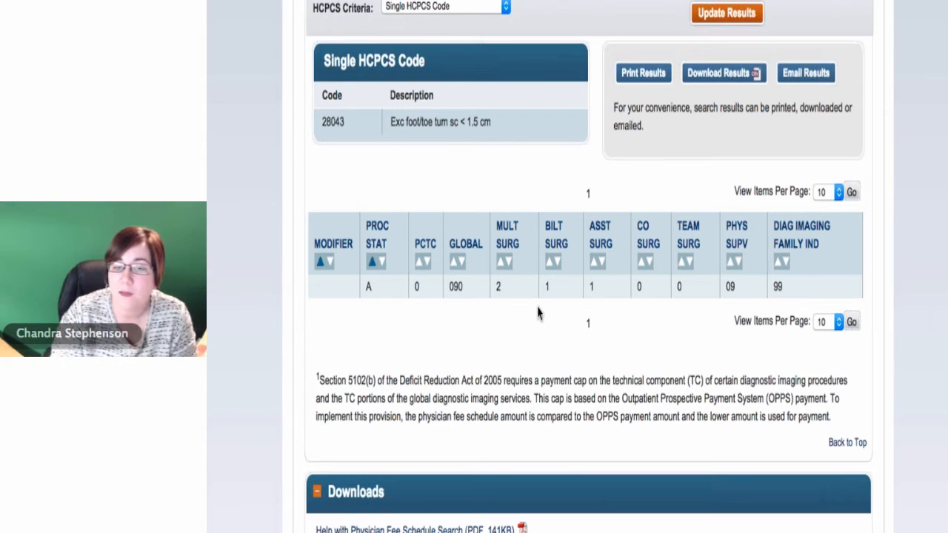
scroll(down, 3)
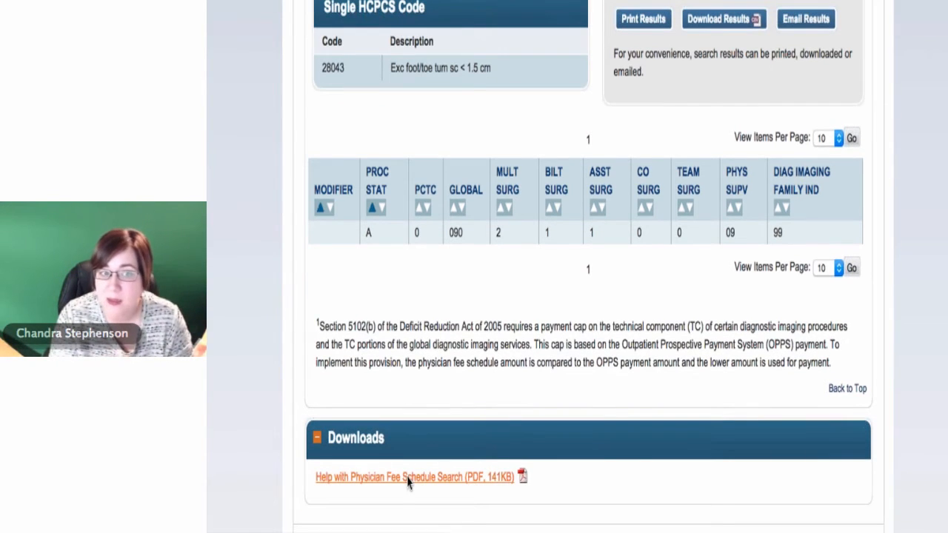
Open the 'Help with Physician Fee Schedule Search' PDF and read its step-by-step instructions.
right_click(406, 477)
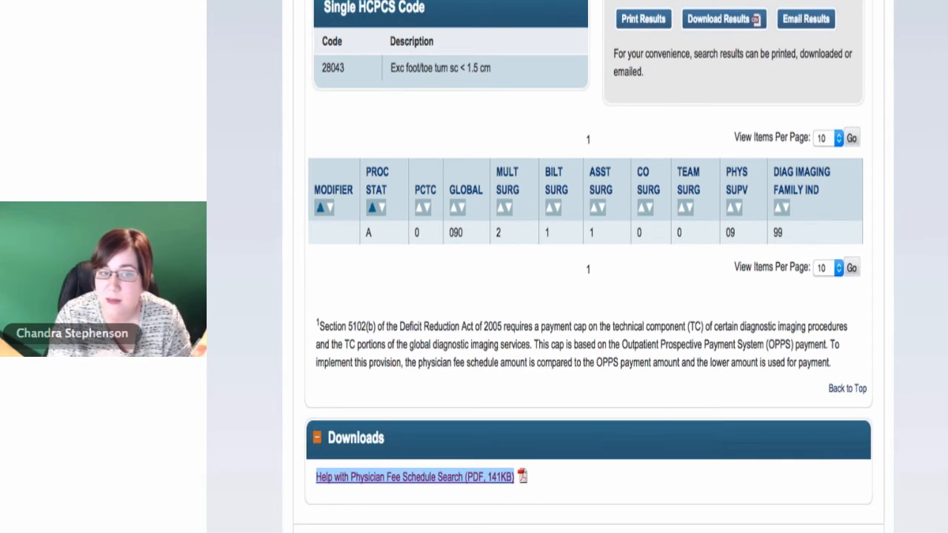
click(418, 476)
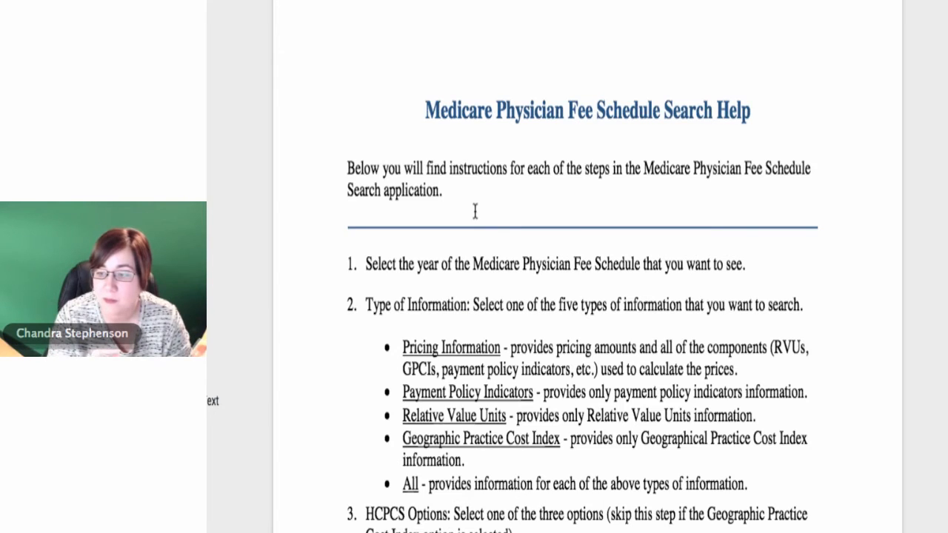
scroll(down, 3)
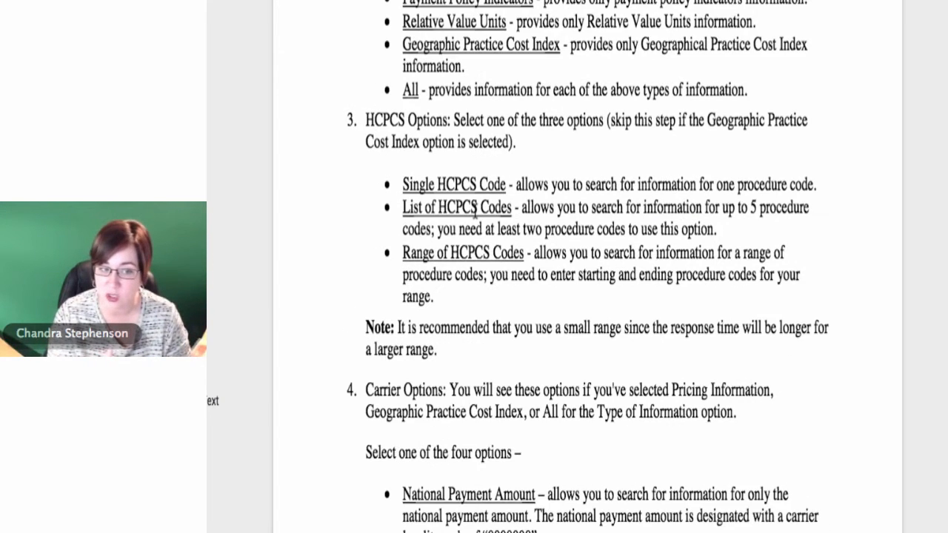
scroll(down, 3)
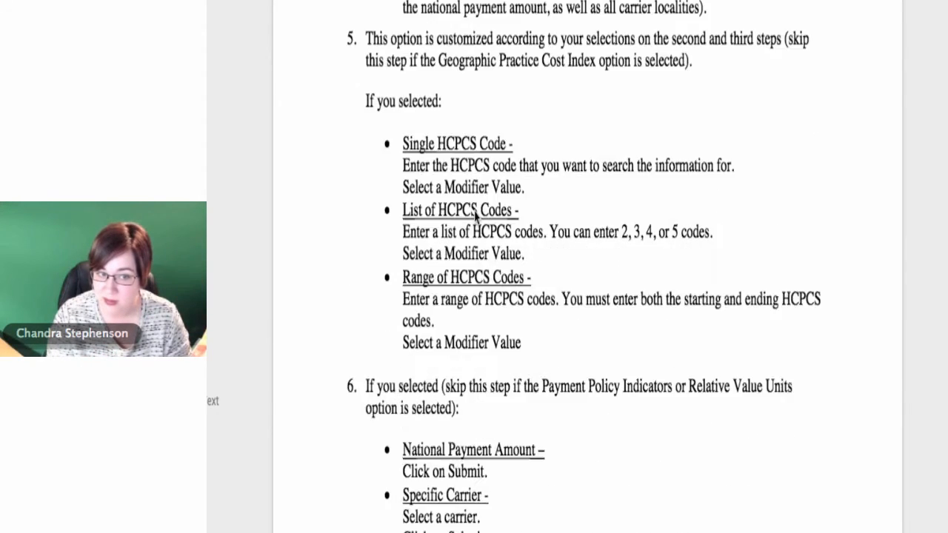
scroll(down, 3)
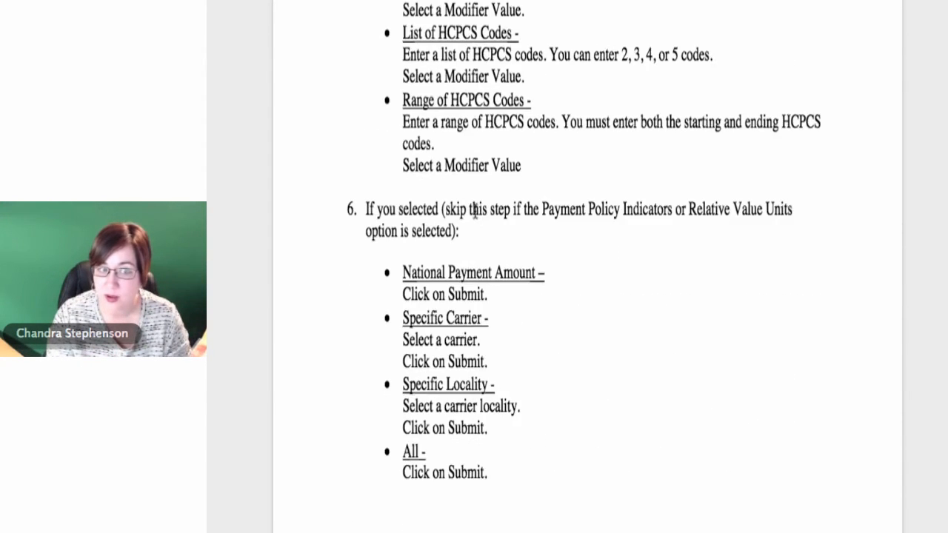
scroll(up, 3)
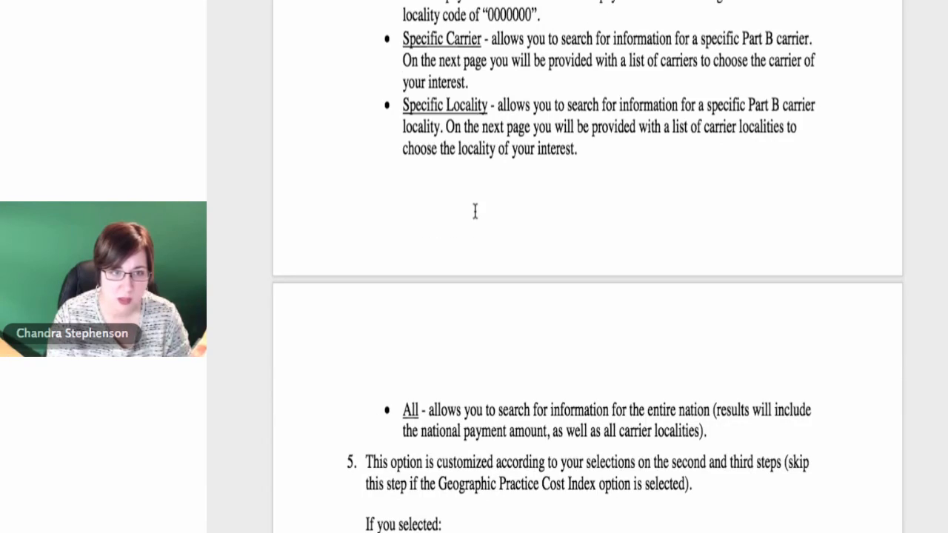
scroll(up, 3)
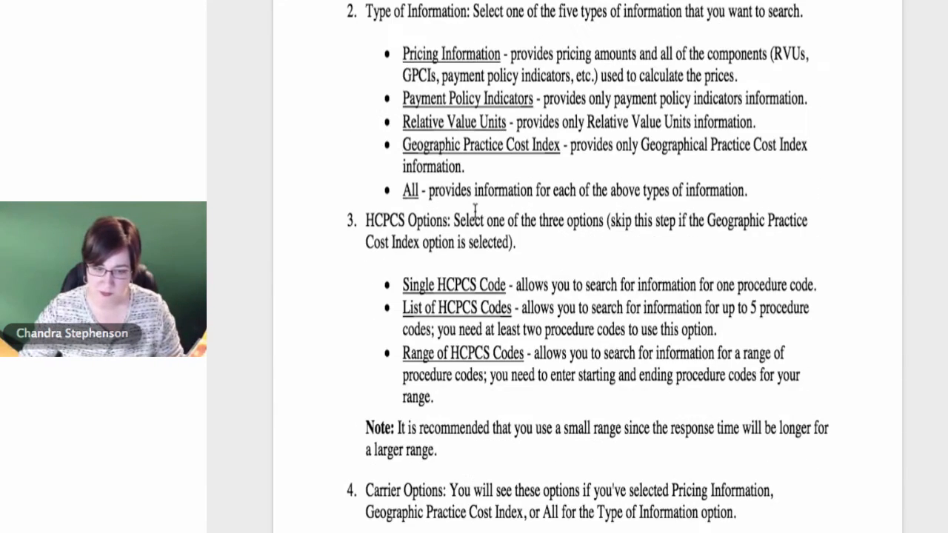
scroll(up, 3)
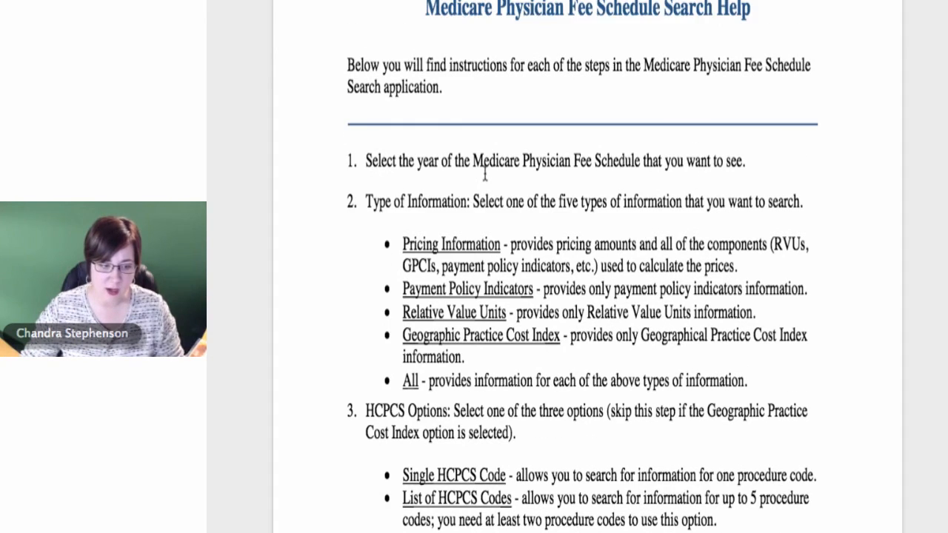
scroll(down, 3)
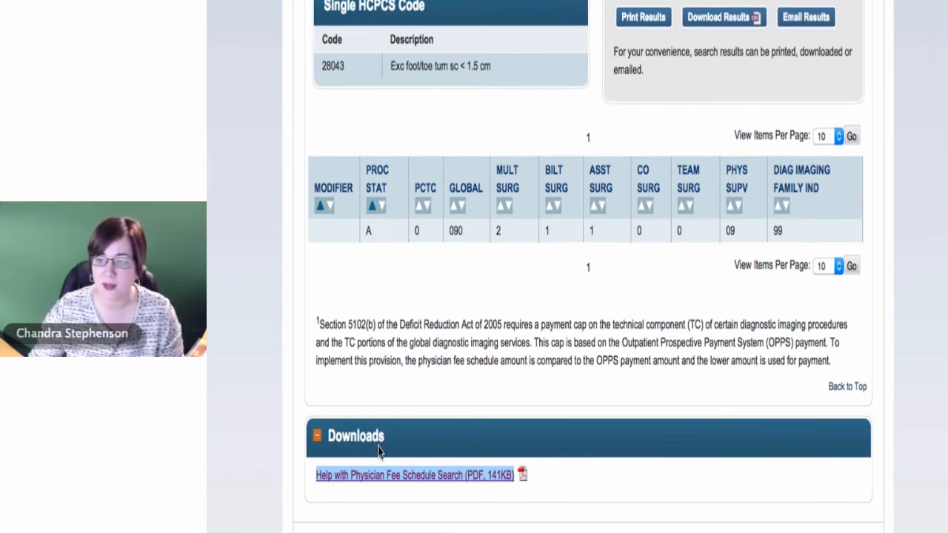
Scroll back up through the 28043 search results from the footer.
scroll(down, 3)
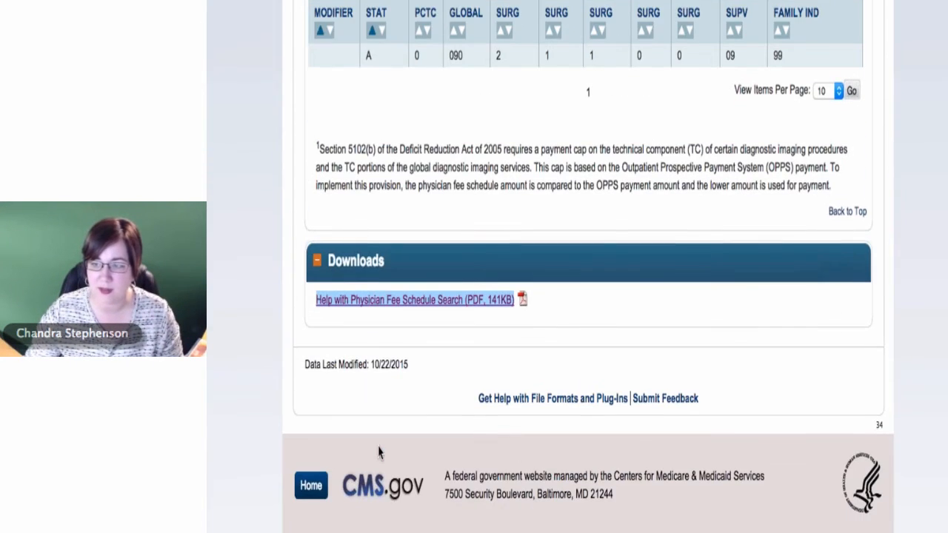
scroll(up, 3)
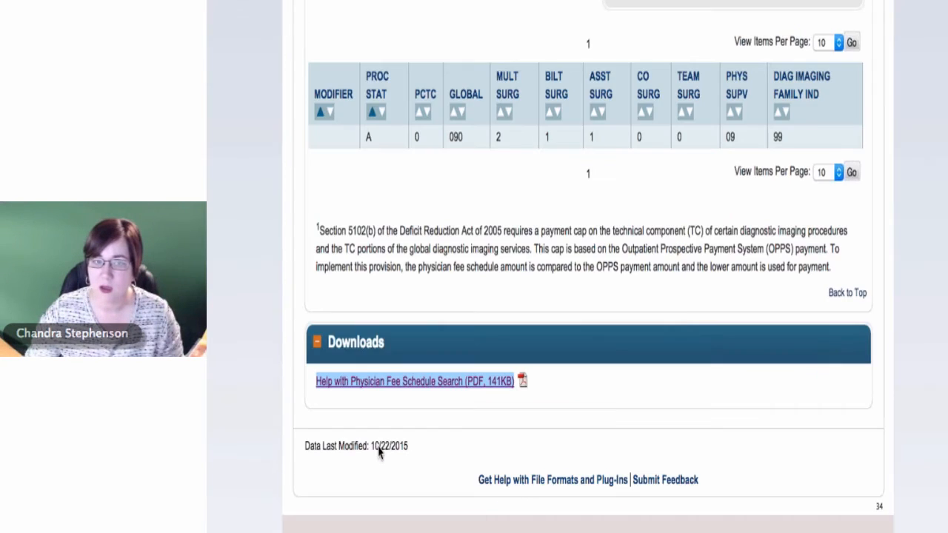
scroll(up, 3)
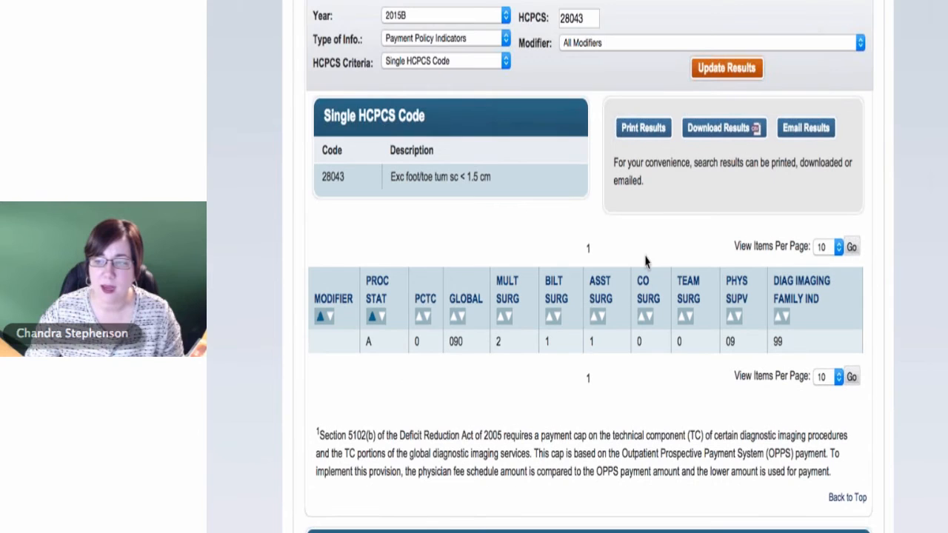
scroll(up, 3)
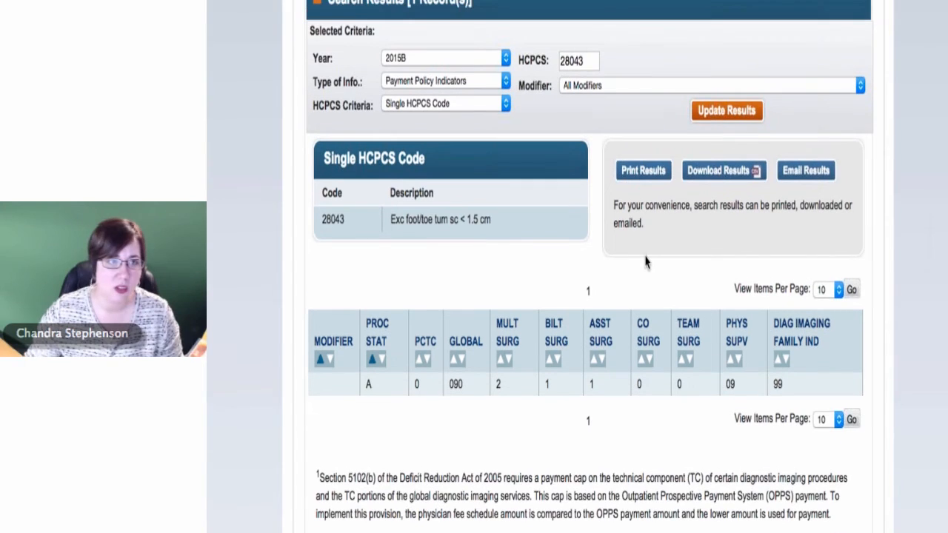
scroll(up, 3)
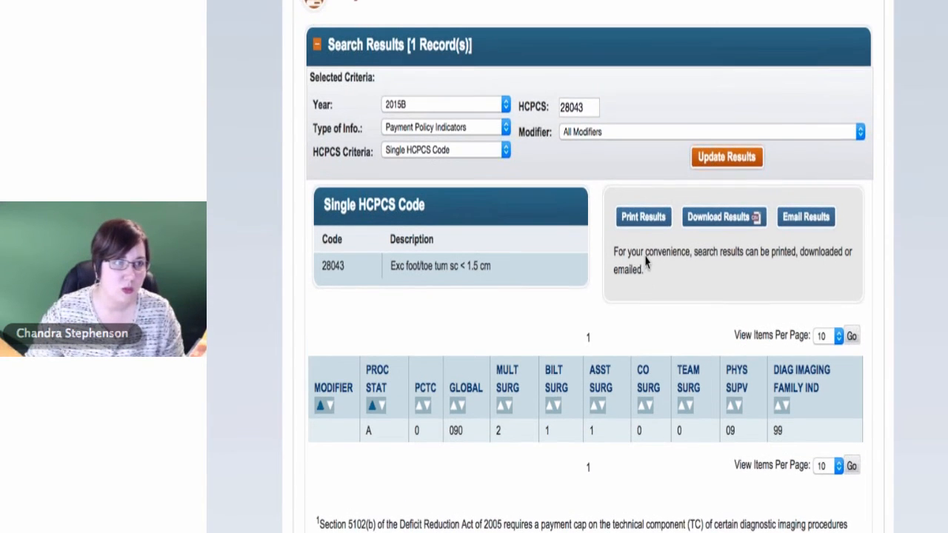
scroll(up, 3)
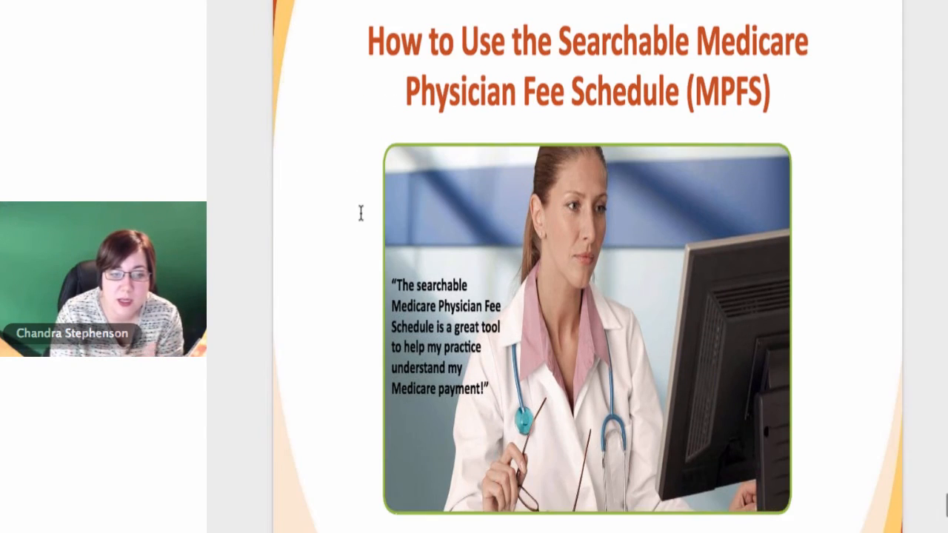
Scroll the MPFS how-to booklet past cover, contents and Introduction to Searching the MPFS.
scroll(down, 3)
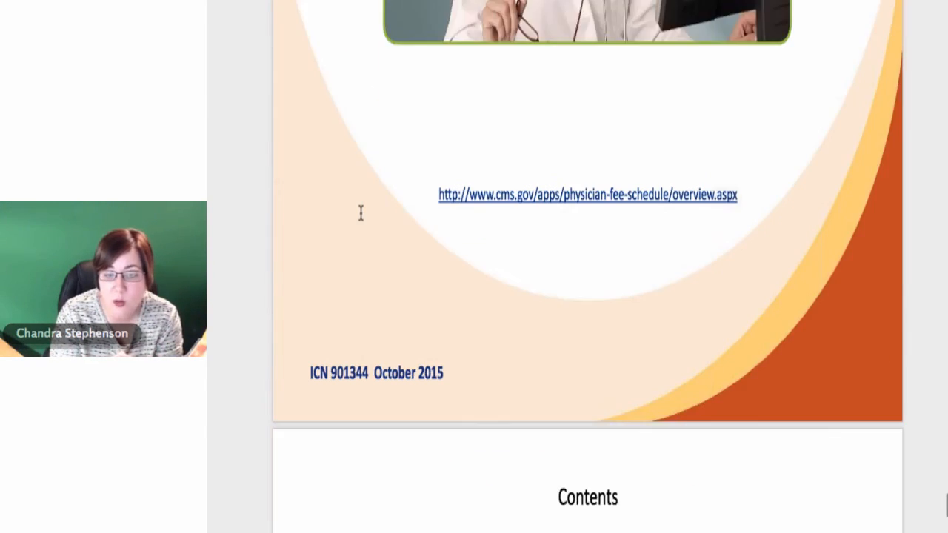
scroll(down, 3)
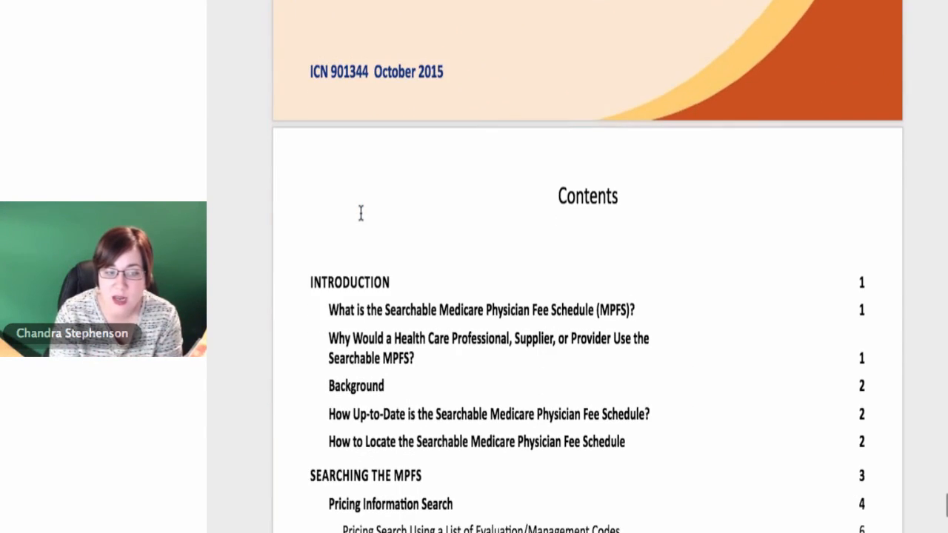
scroll(down, 3)
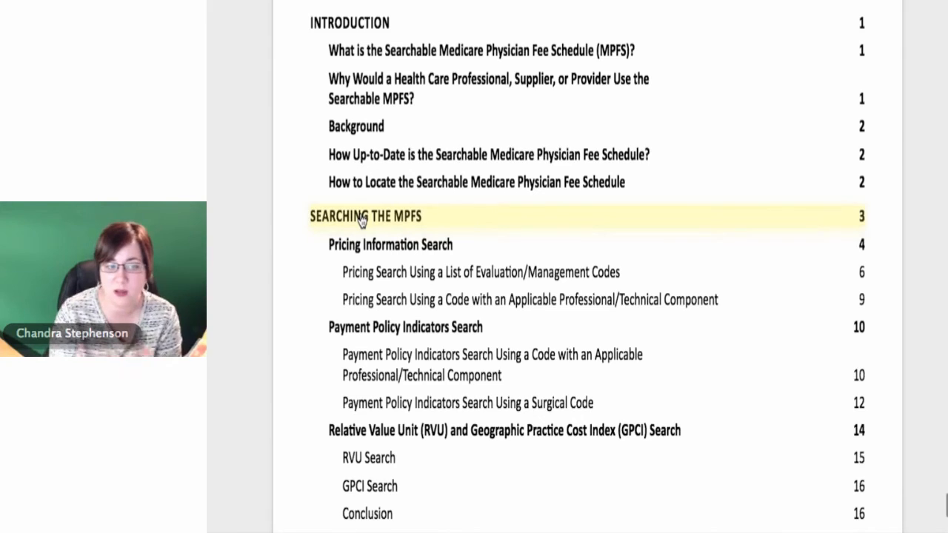
scroll(down, 3)
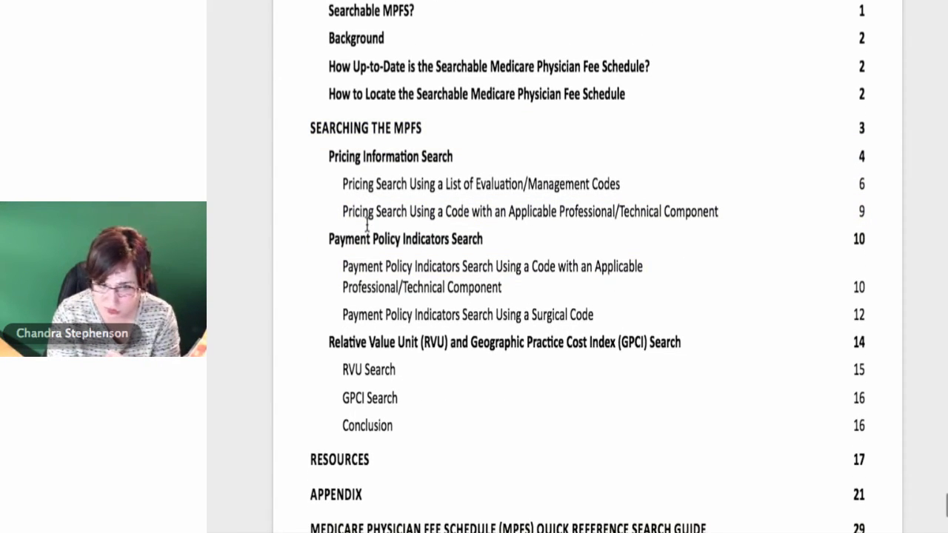
scroll(down, 3)
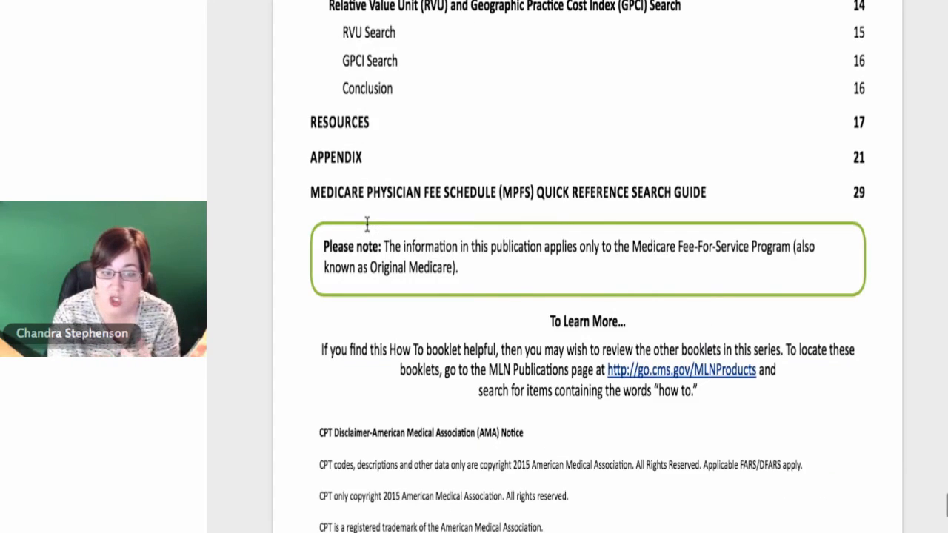
scroll(down, 3)
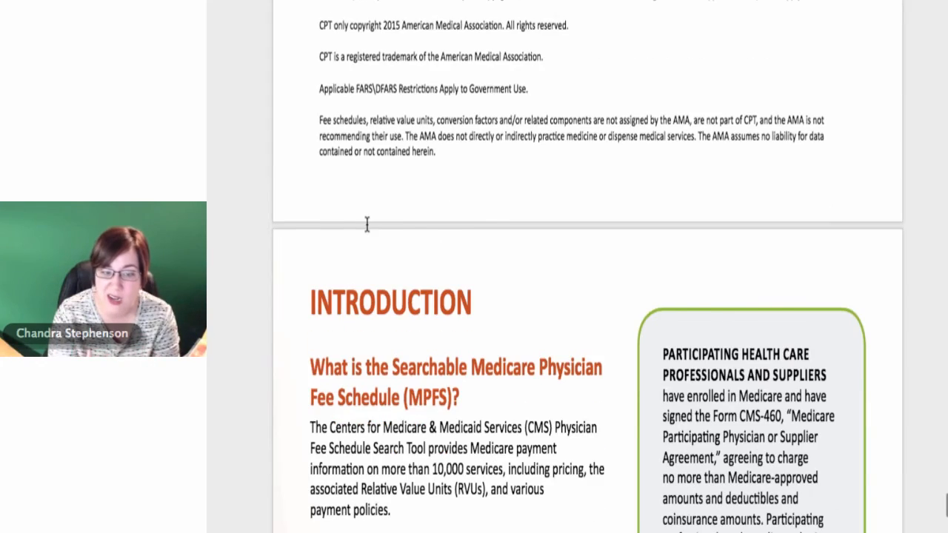
scroll(down, 3)
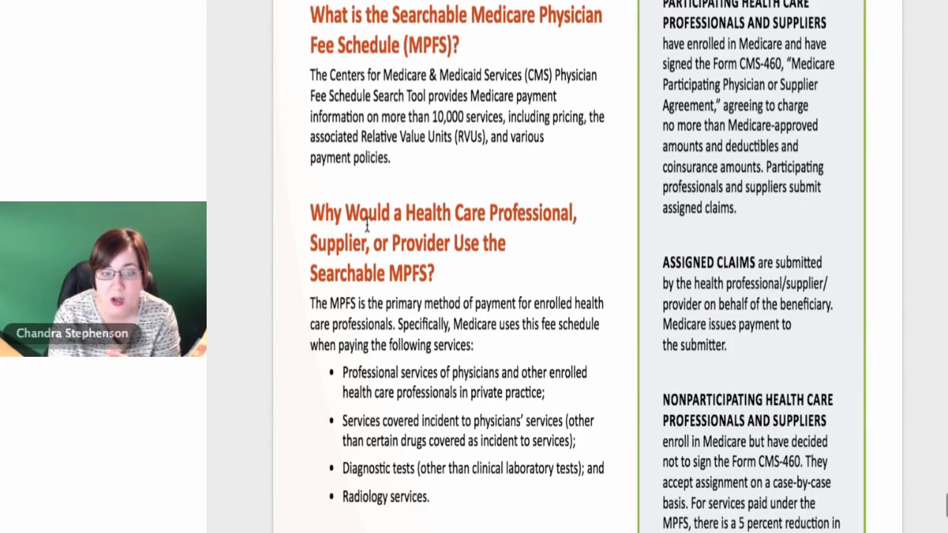
scroll(down, 3)
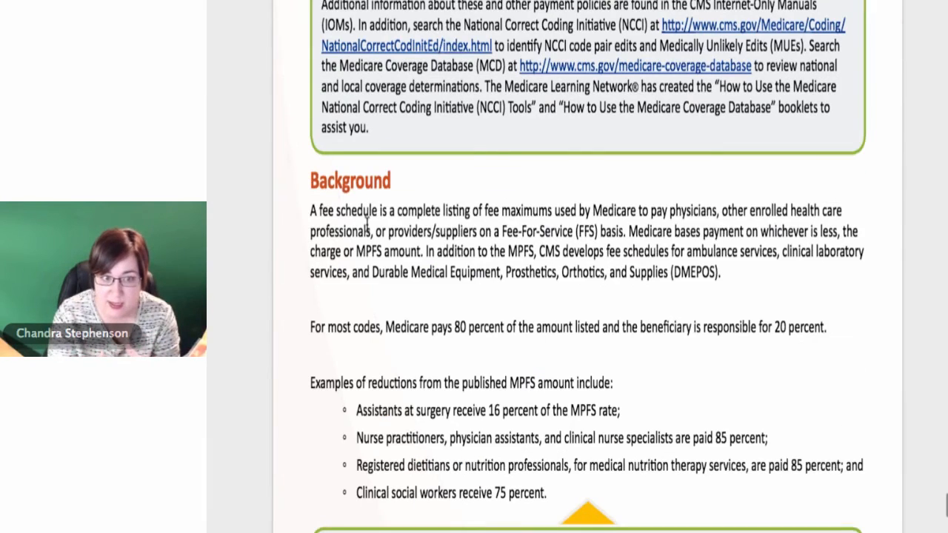
scroll(down, 3)
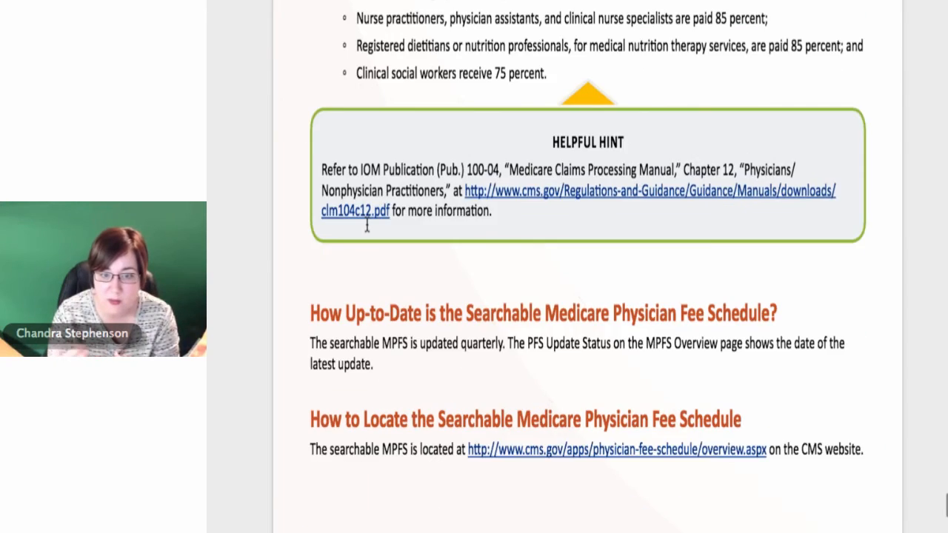
scroll(down, 3)
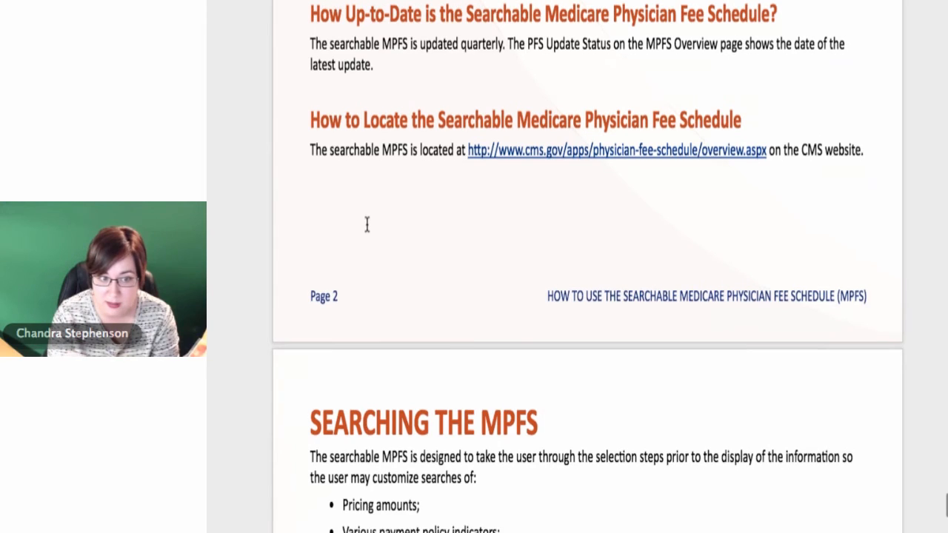
Scroll the booklet past the Search Criteria figure and Pricing Information Search steps to the Carrier/MAC choices.
scroll(down, 3)
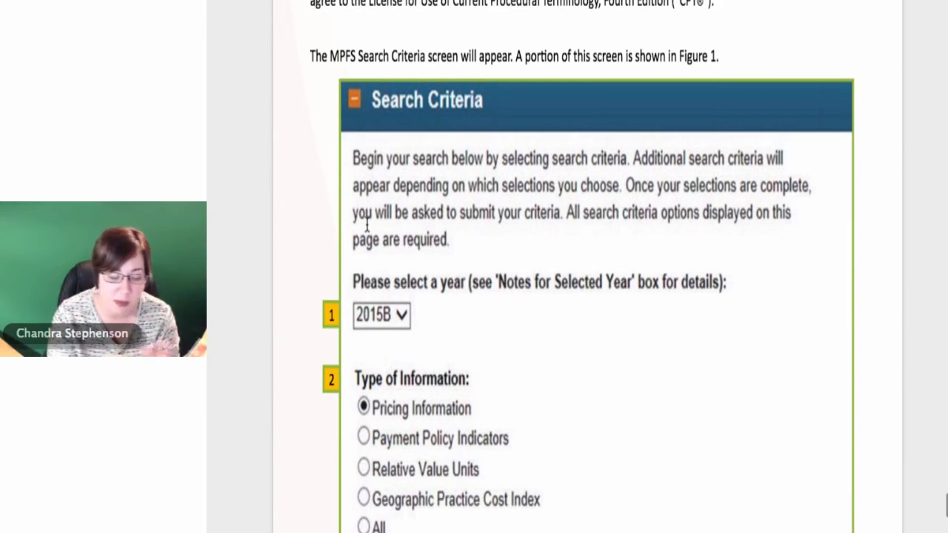
scroll(down, 3)
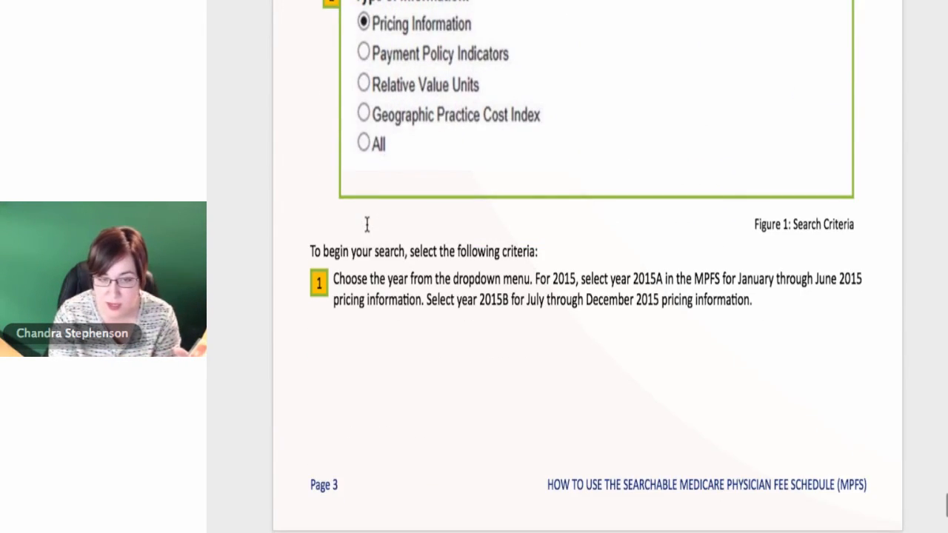
scroll(down, 3)
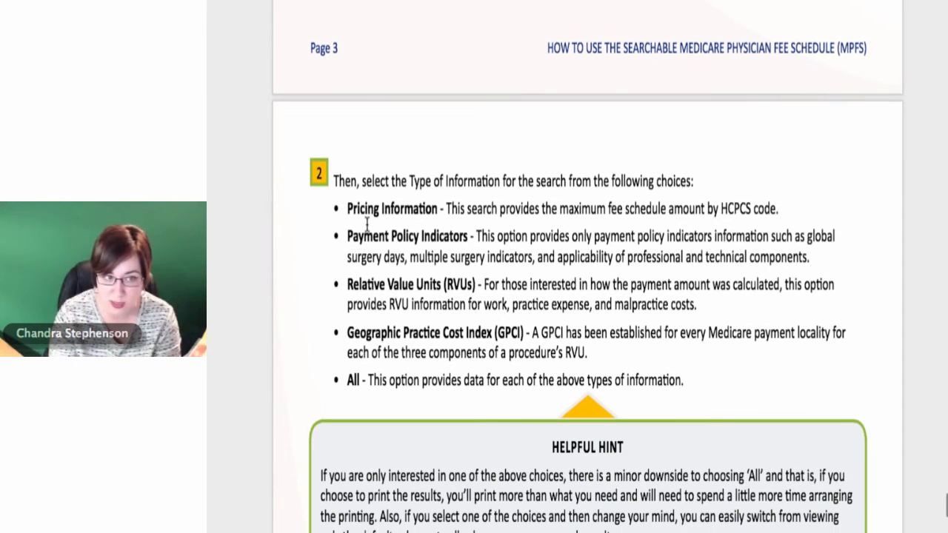
scroll(down, 3)
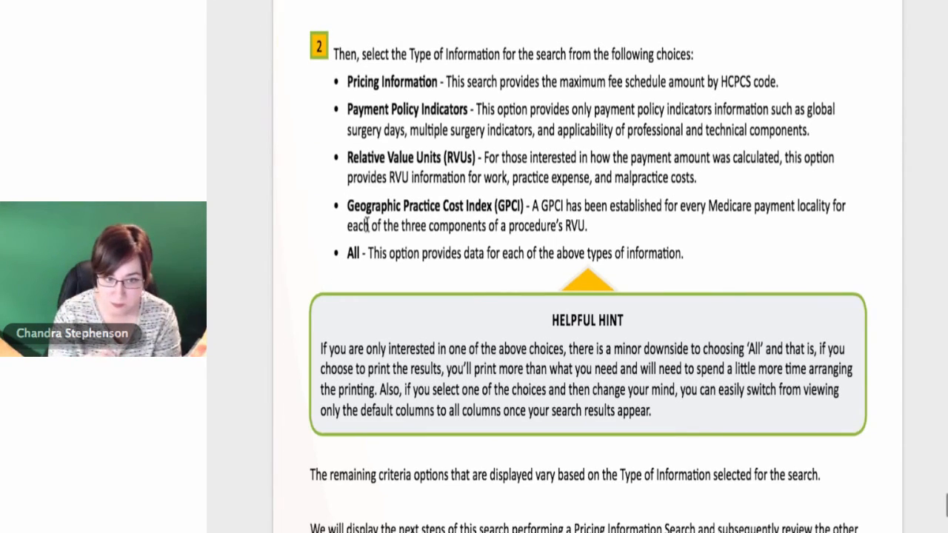
scroll(down, 3)
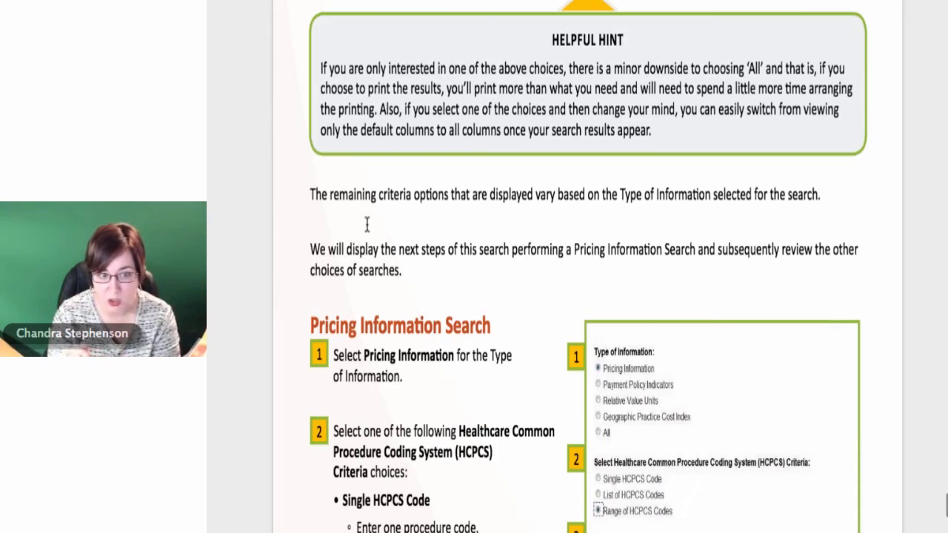
scroll(down, 3)
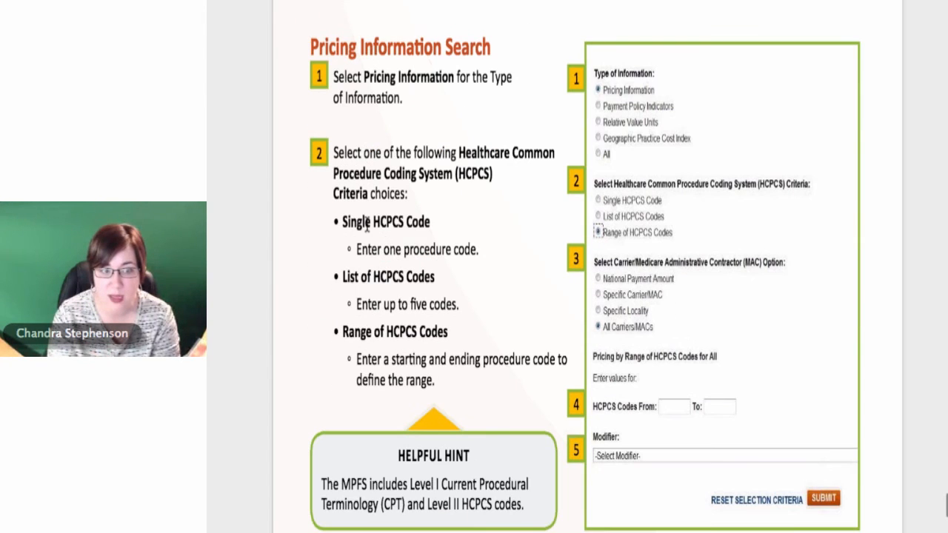
scroll(down, 3)
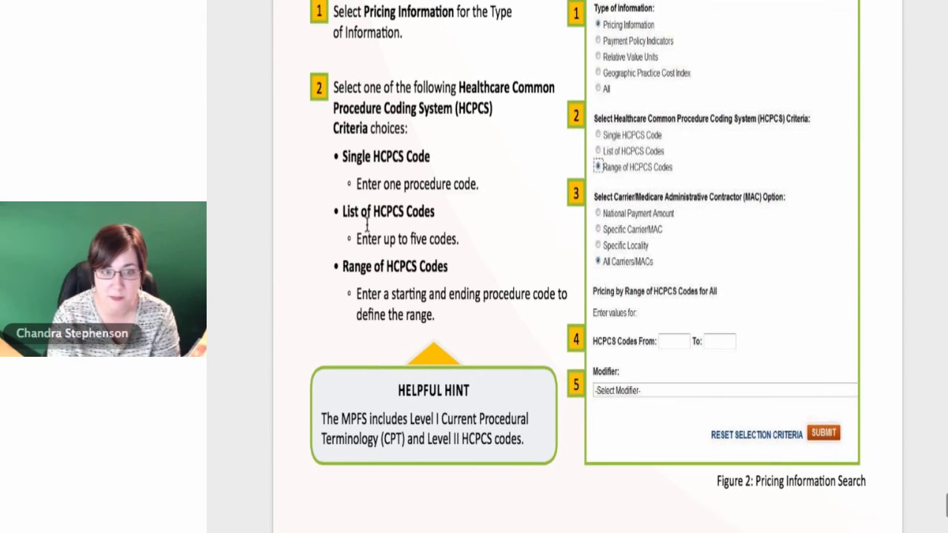
scroll(down, 3)
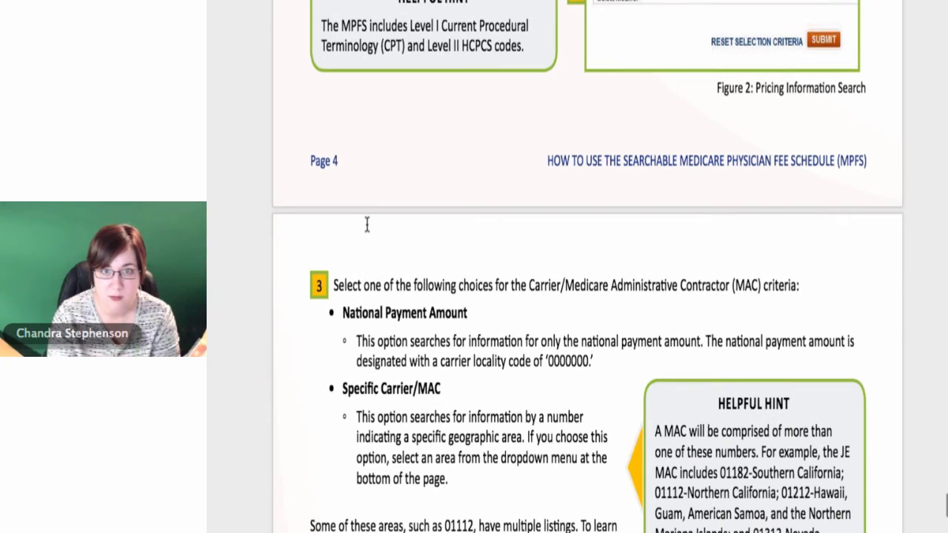
Scroll through the MAC criteria and modifier options to the Pricing Search Using a List of E/M Codes section.
scroll(down, 3)
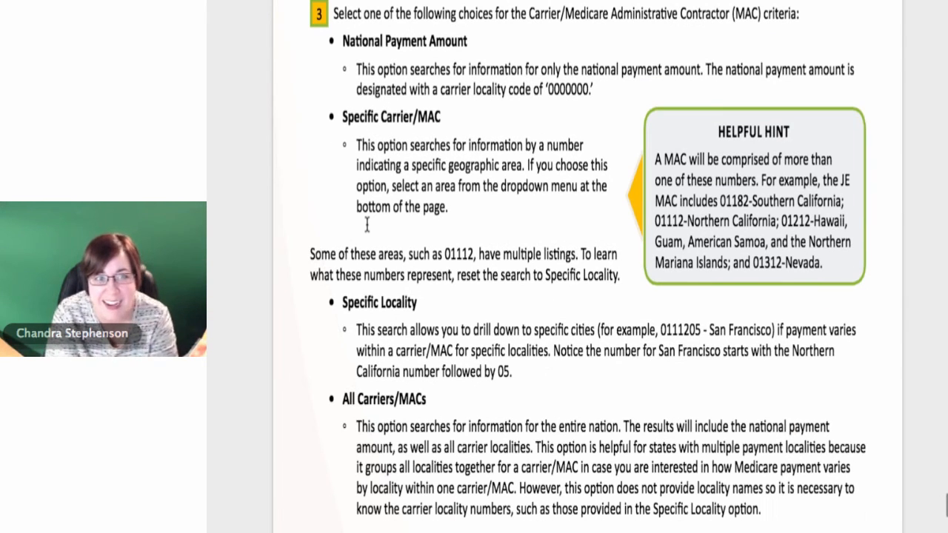
scroll(down, 3)
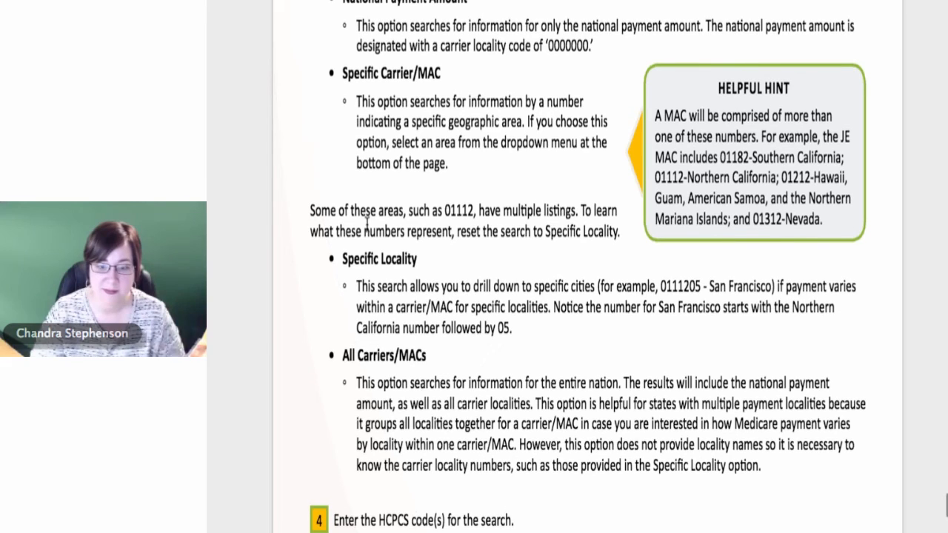
scroll(up, 3)
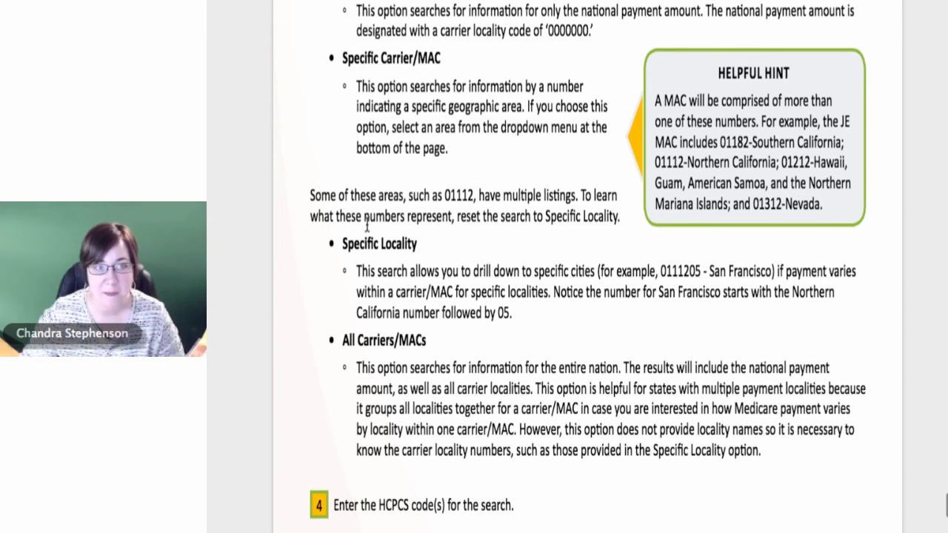
scroll(down, 3)
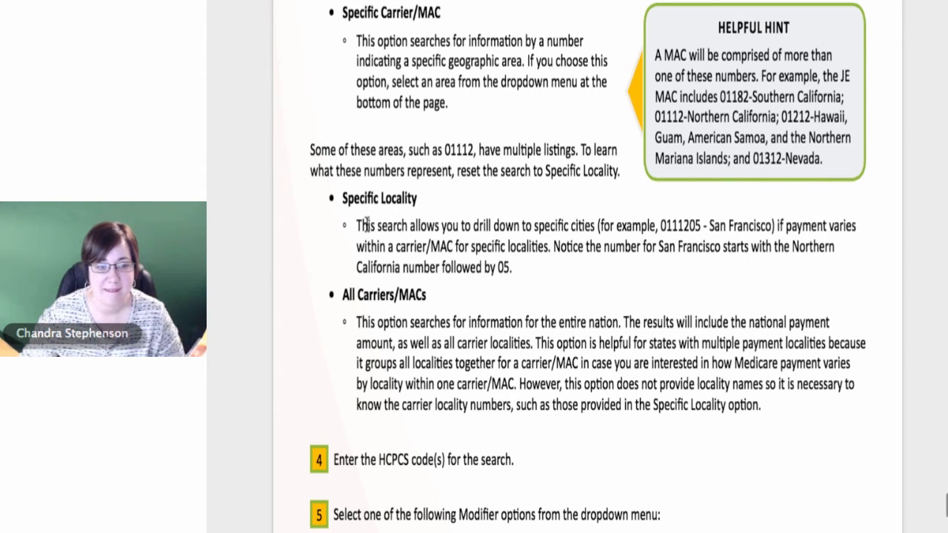
scroll(down, 3)
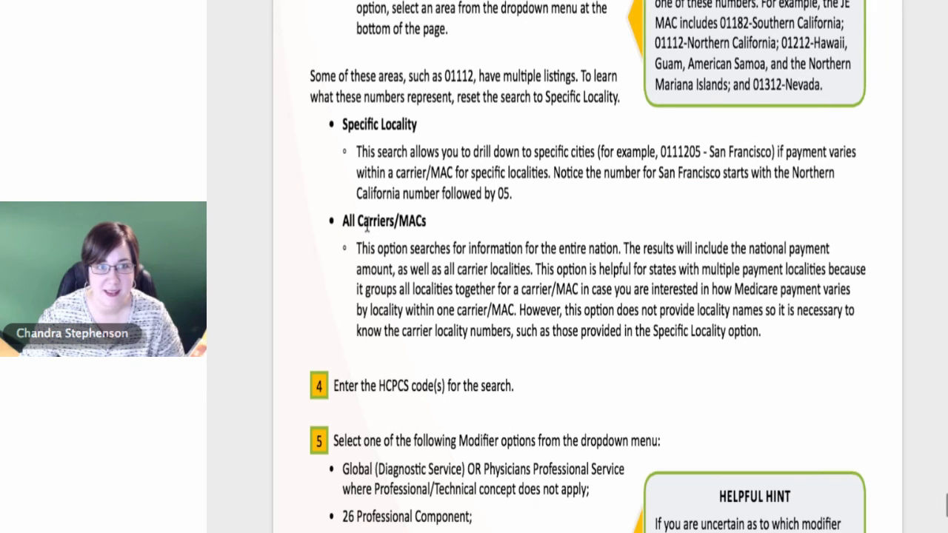
scroll(down, 3)
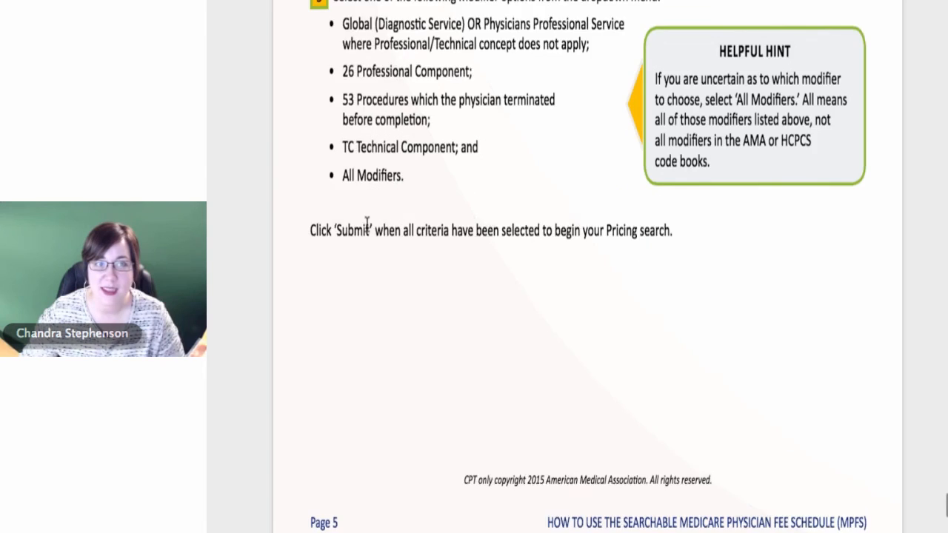
scroll(down, 3)
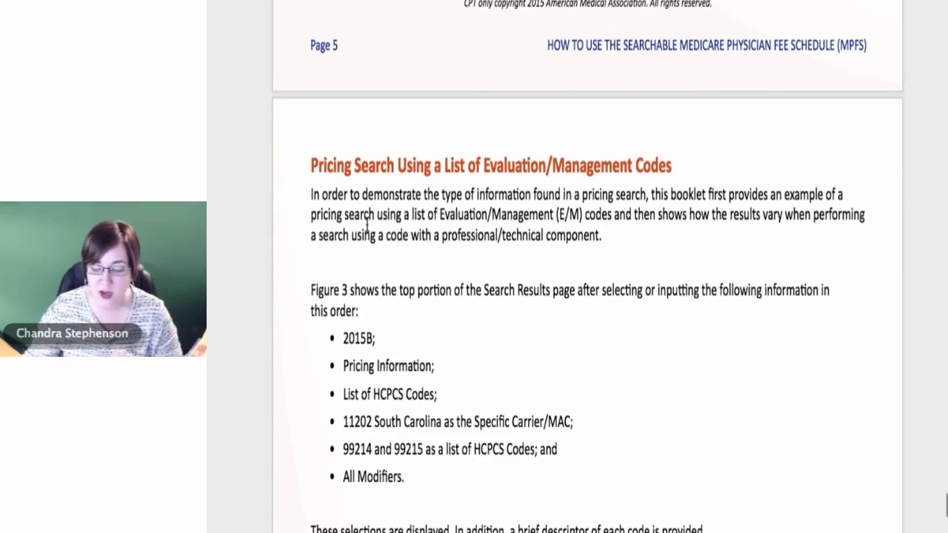
scroll(down, 3)
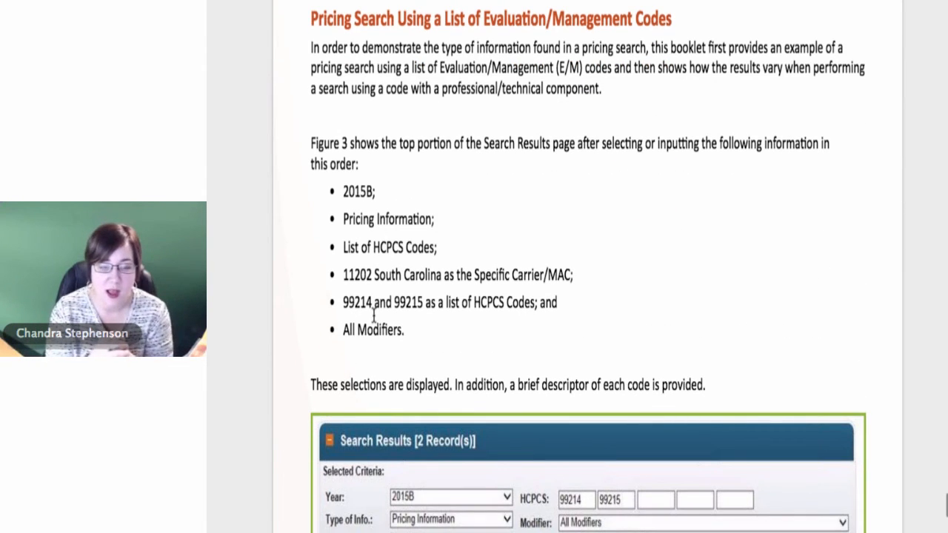